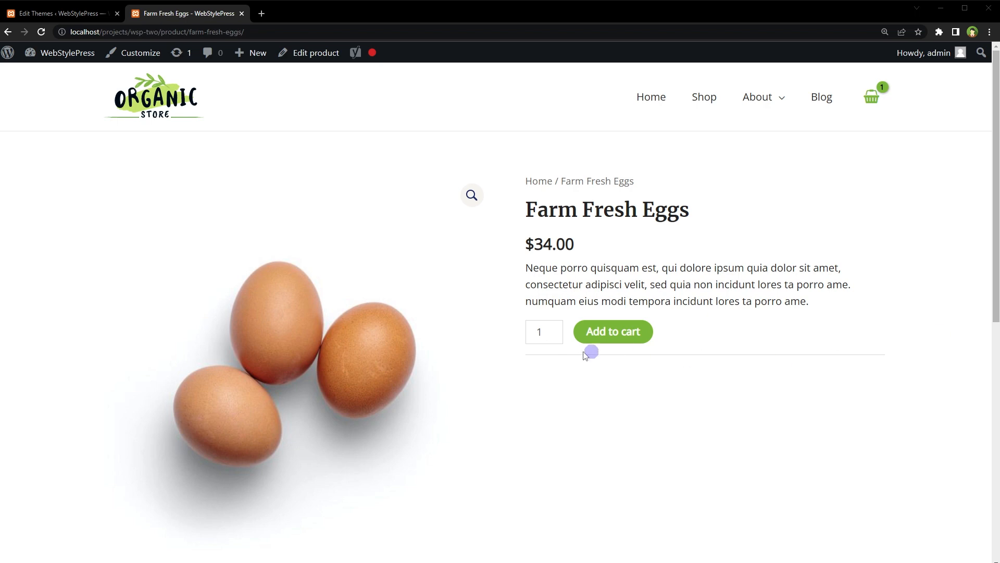
- Browse the Farm Fresh Eggs product page, viewing its Reviews and Description tabs
{"action": "scroll", "scroll_direction": "down", "scroll_amount": 3}
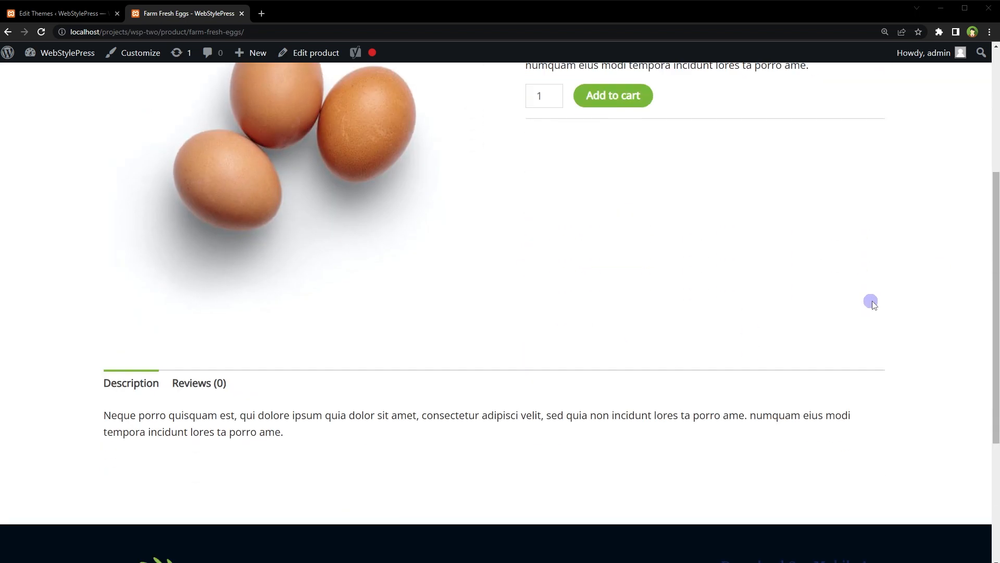
{"action": "scroll", "scroll_direction": "down", "scroll_amount": 3}
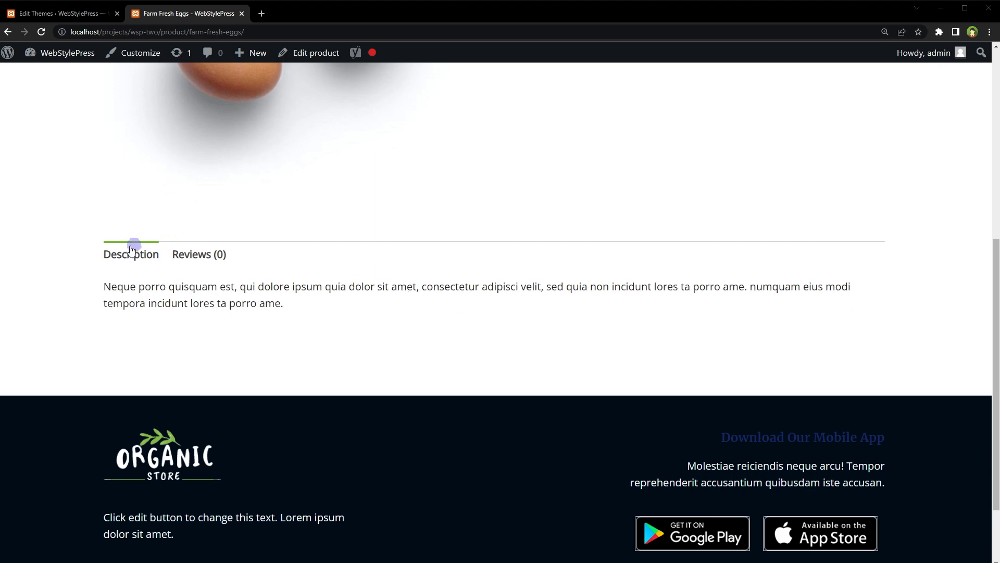
{"action": "left_click", "coordinate": [198, 254]}
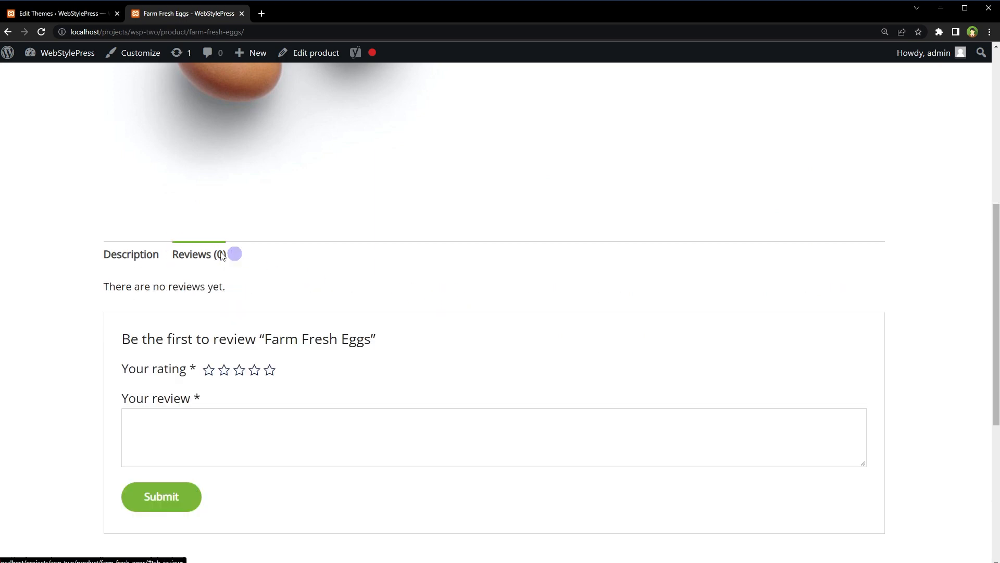
{"action": "scroll", "scroll_direction": "down", "scroll_amount": 3}
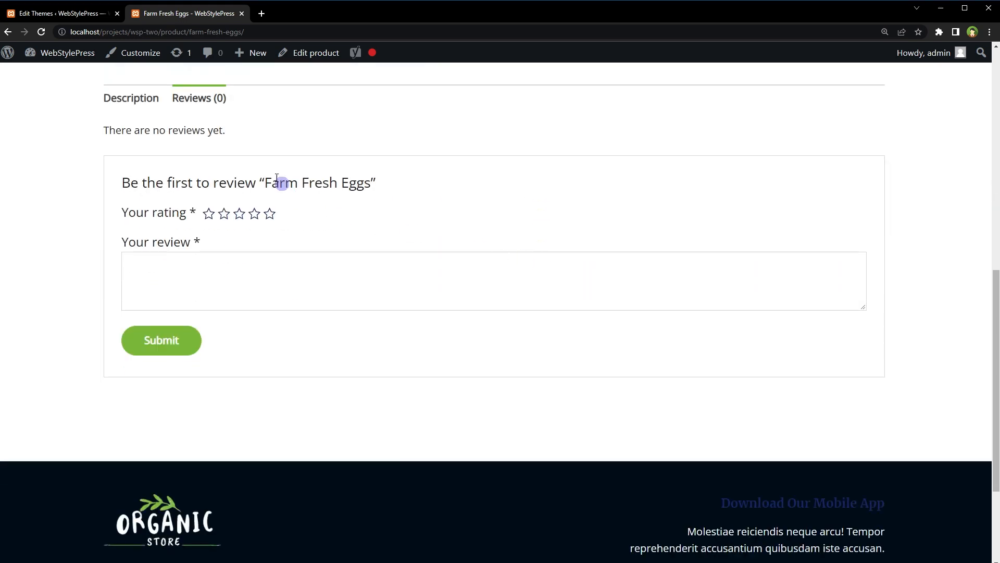
{"action": "left_click", "coordinate": [131, 98]}
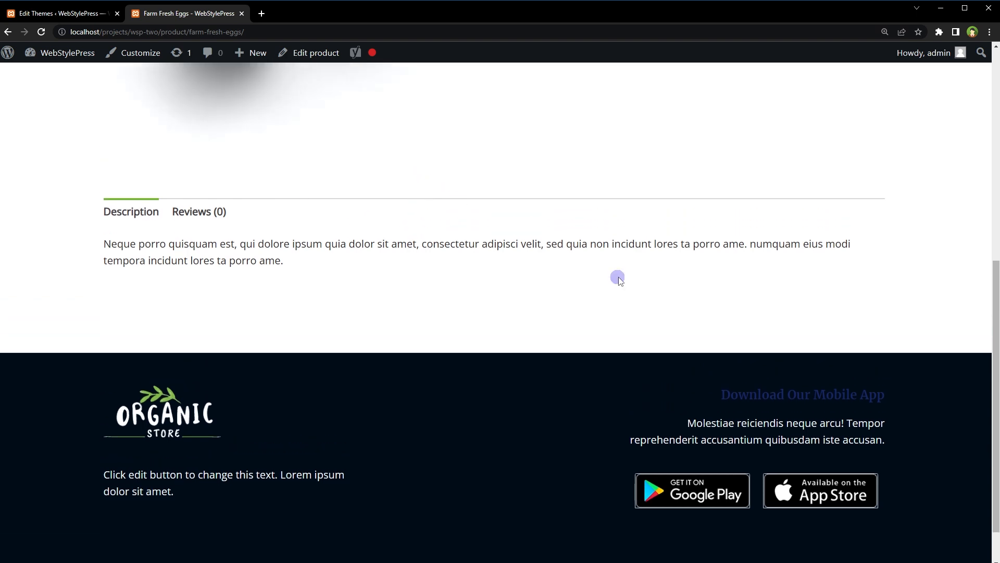
{"action": "mouse_move", "coordinate": [504, 230]}
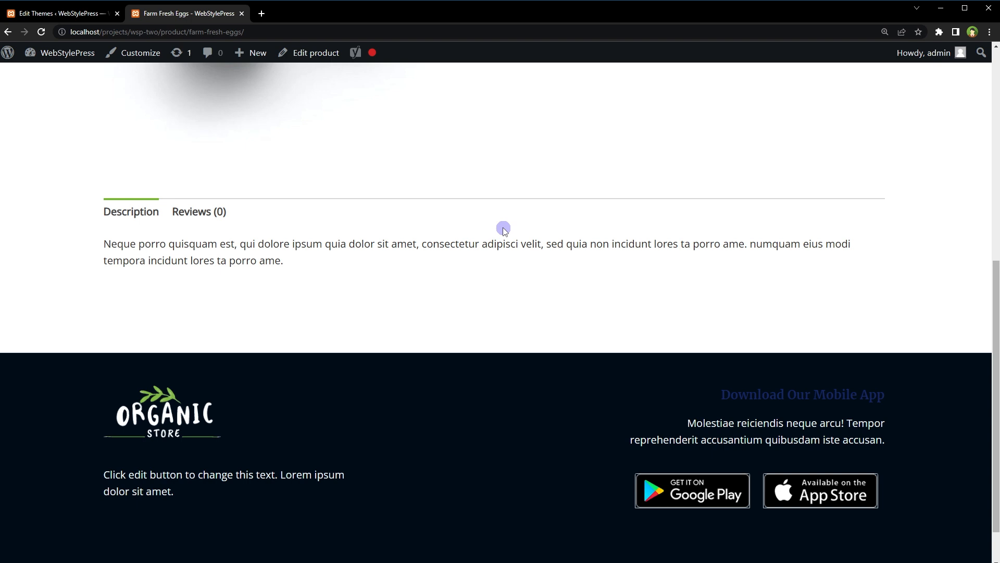
{"action": "mouse_move", "coordinate": [510, 230]}
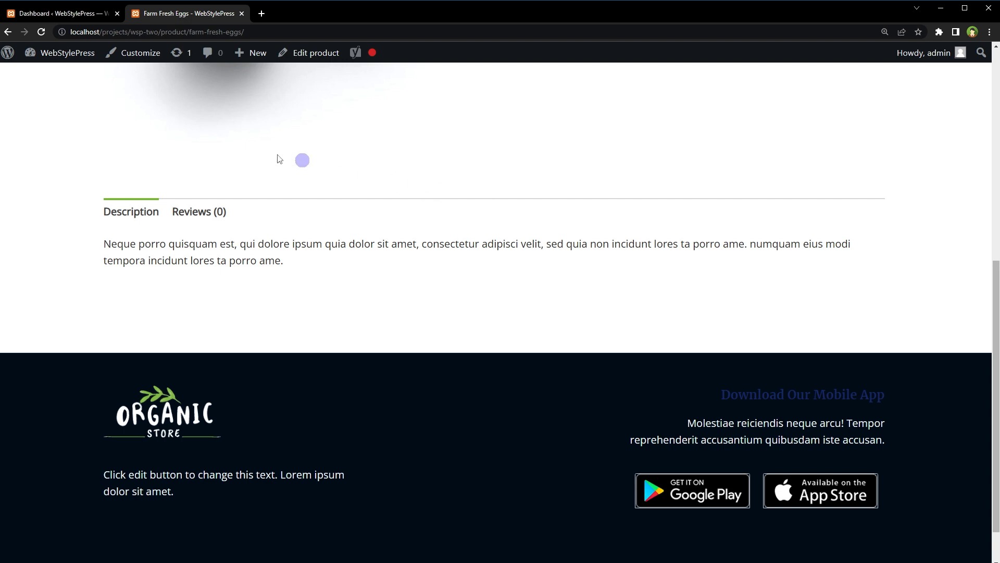
- Search Add New plugins for 'Custom Product Tabs for WooCommerce' and scroll the results
{"action": "left_click", "coordinate": [52, 11]}
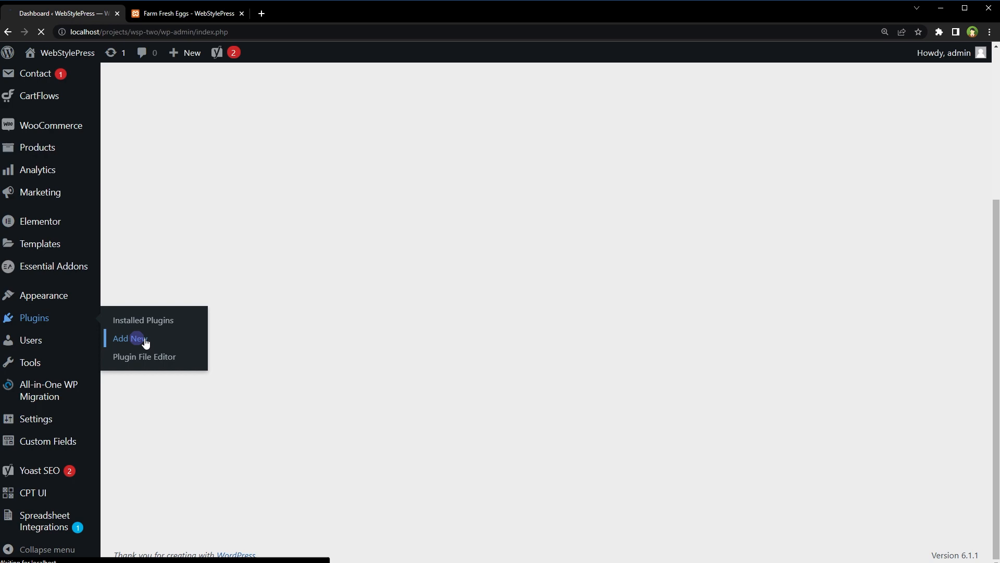
{"action": "left_click", "coordinate": [129, 338]}
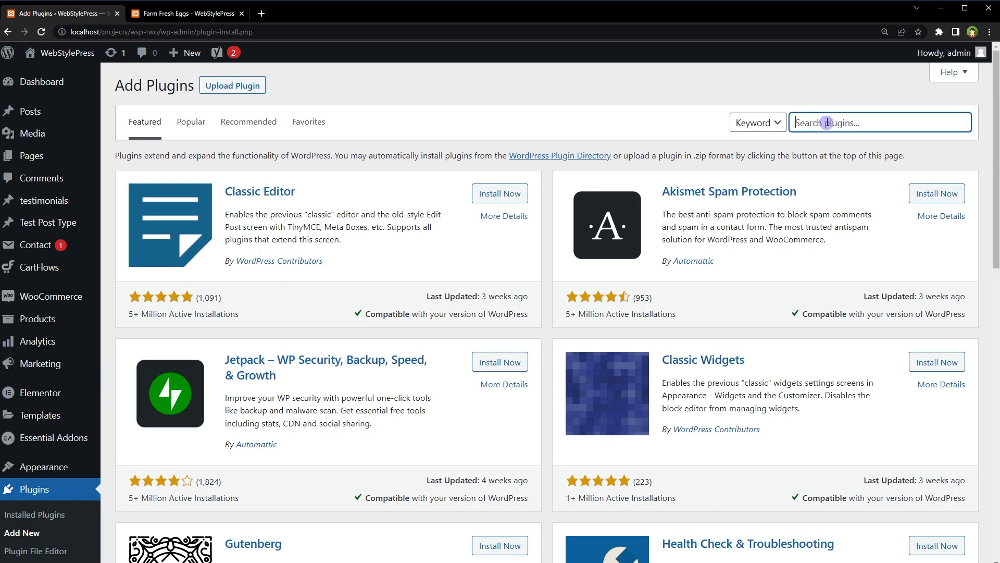
{"action": "type", "text": "Custom Product Tabs for WooCommerce"}
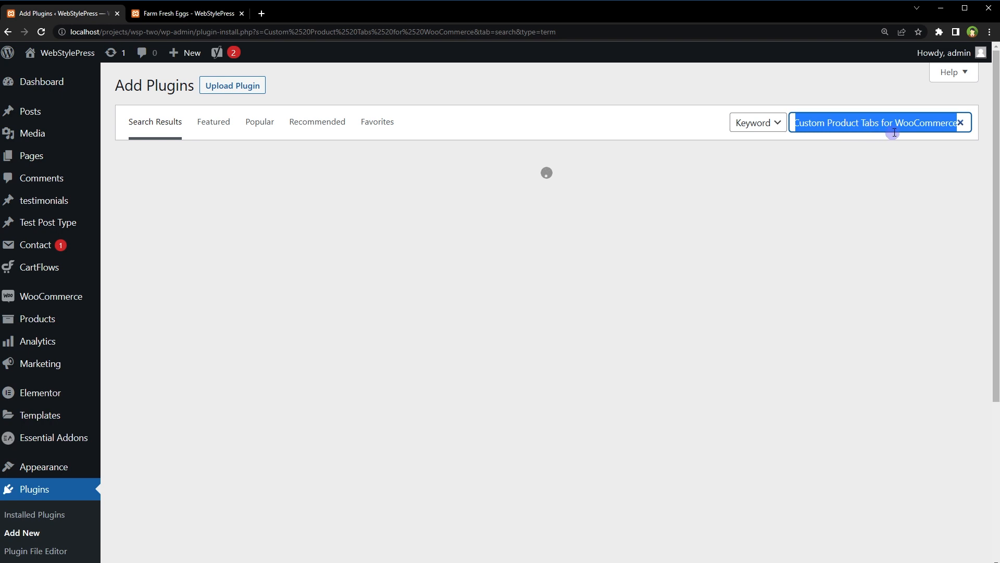
{"action": "key", "text": "Enter"}
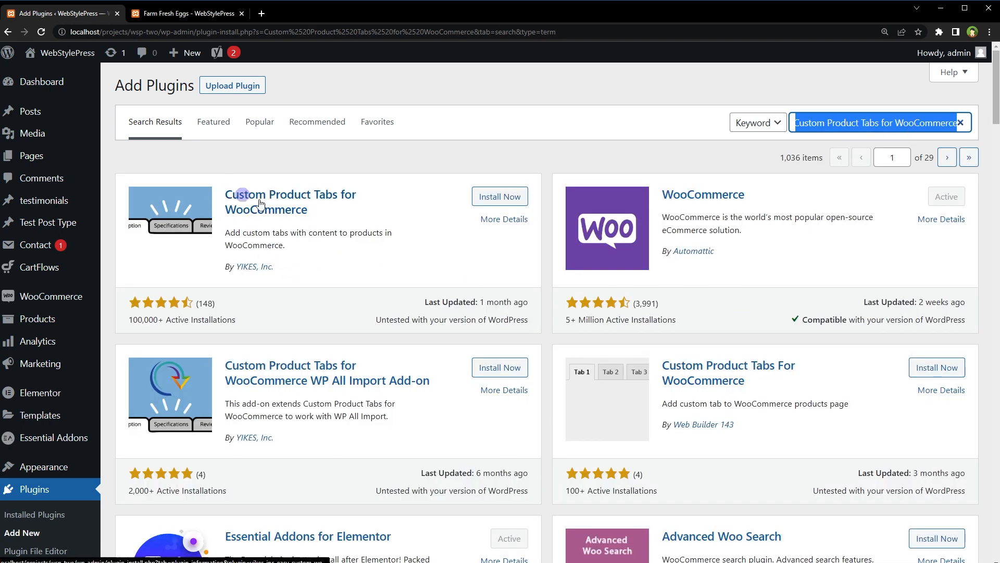
{"action": "scroll", "scroll_direction": "down", "scroll_amount": 3}
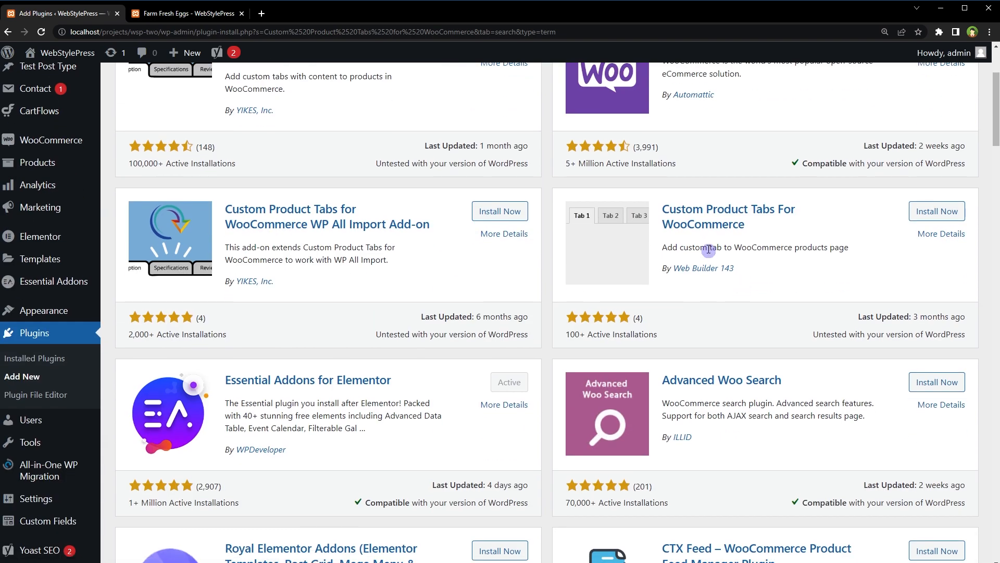
{"action": "scroll", "scroll_direction": "down", "scroll_amount": 3}
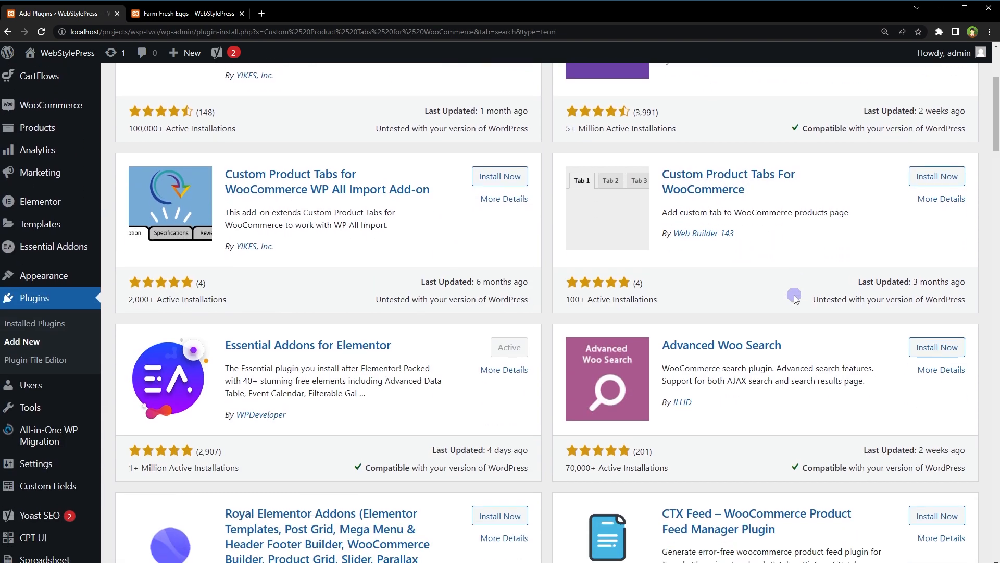
{"action": "scroll", "scroll_direction": "down", "scroll_amount": 3}
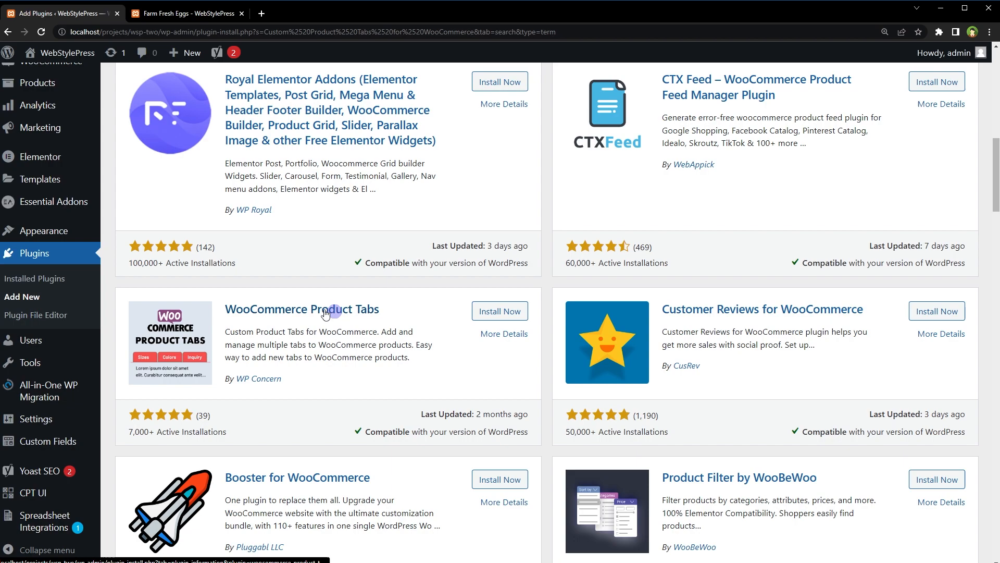
{"action": "scroll", "scroll_direction": "down", "scroll_amount": 3}
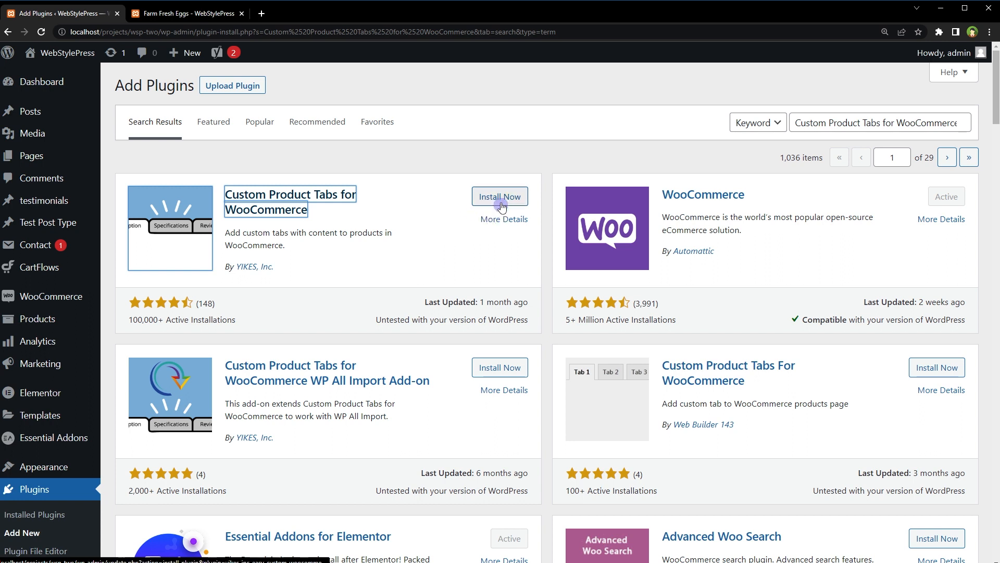
- Install and activate the YIKES Custom Product Tabs plugin, then open its Saved Tabs page
{"action": "left_click", "coordinate": [500, 197]}
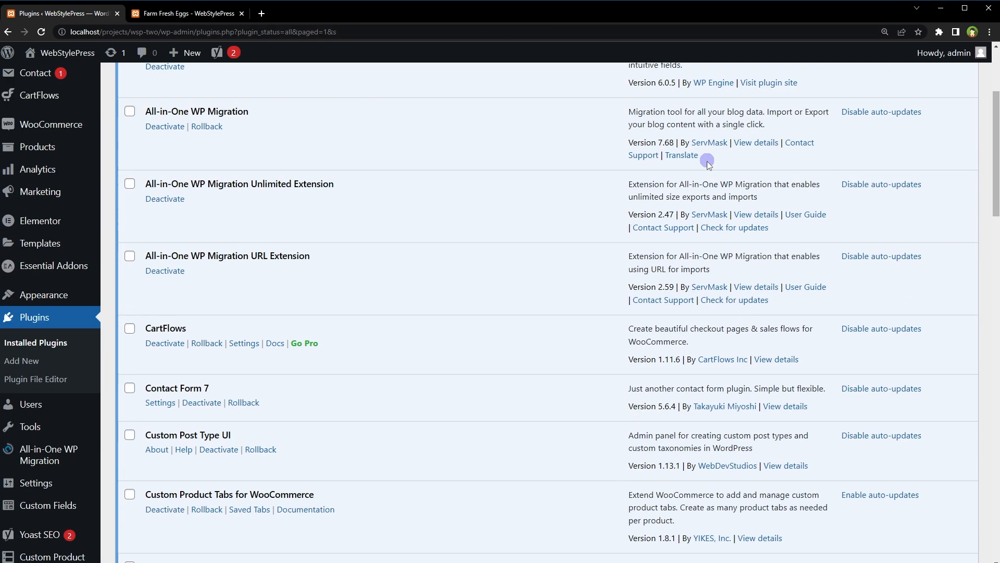
{"action": "scroll", "scroll_direction": "down", "scroll_amount": 3}
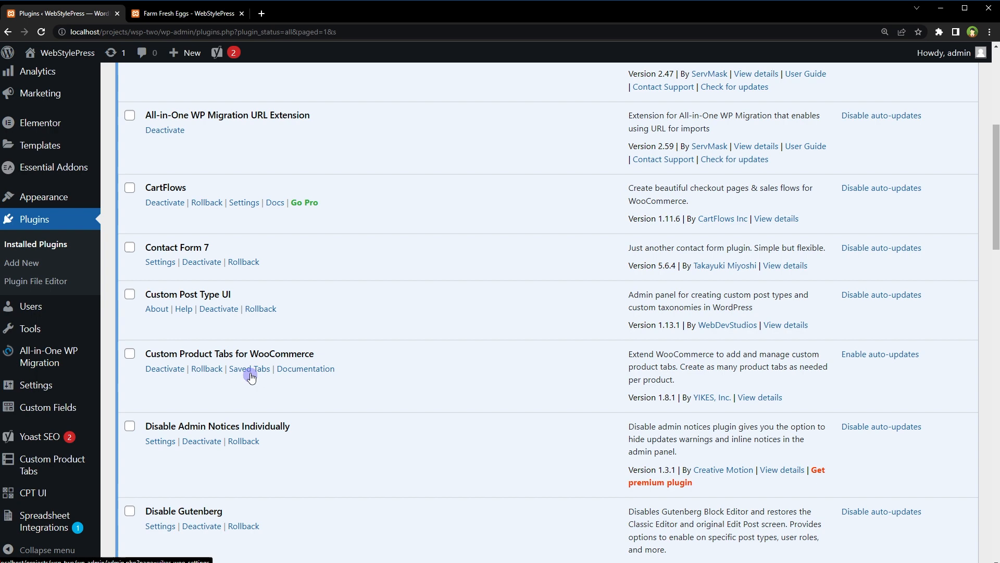
{"action": "left_click", "coordinate": [249, 369]}
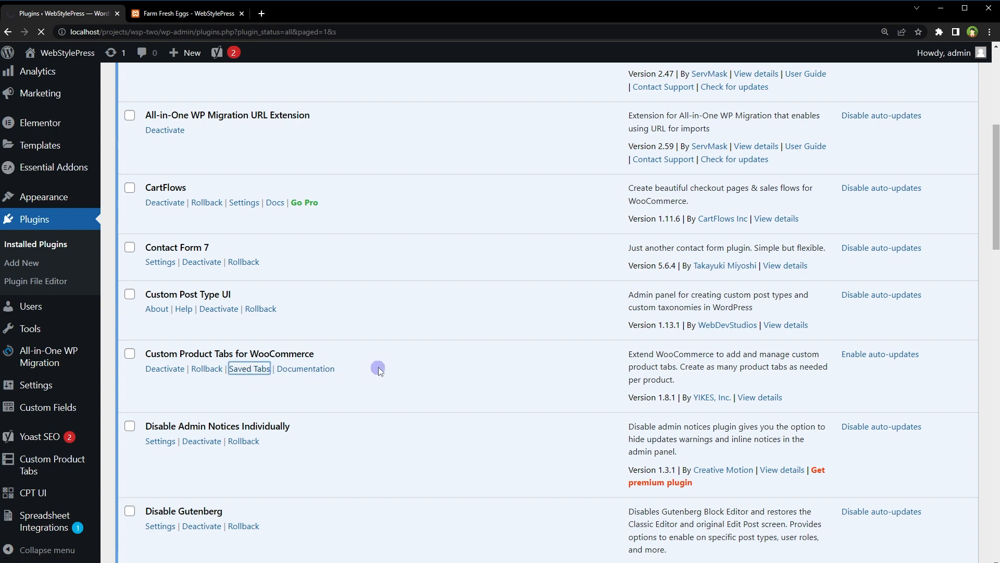
{"action": "left_click", "coordinate": [249, 368]}
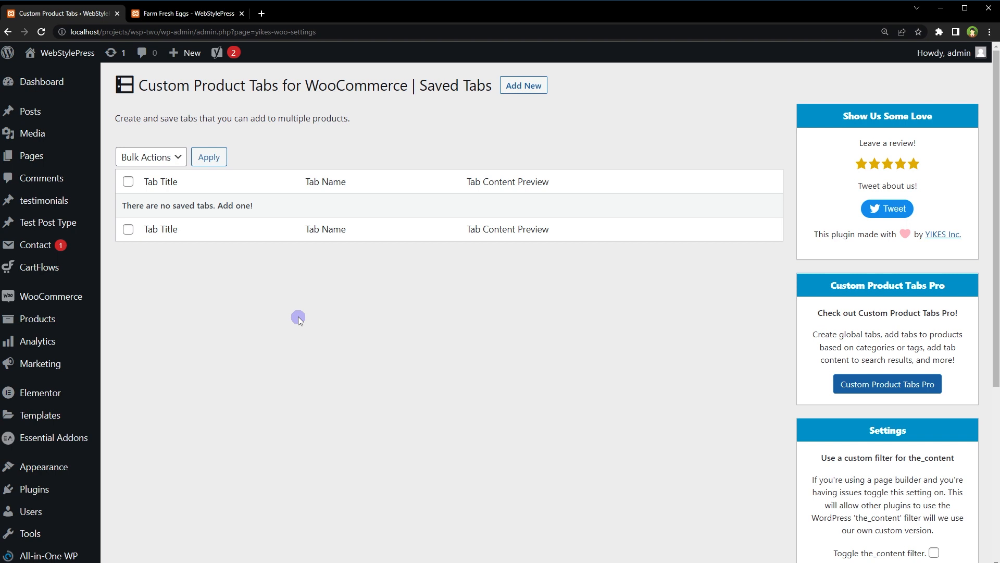
{"action": "mouse_move", "coordinate": [452, 112]}
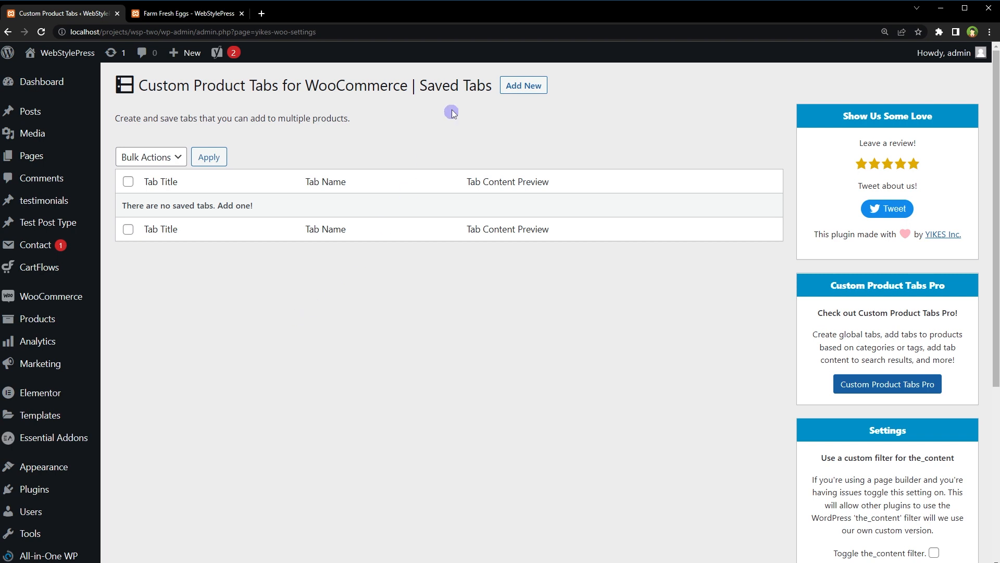
- Create and save a 'Return Policy' tab with content 'Content for return policy gies here ...'
{"action": "left_click", "coordinate": [523, 85]}
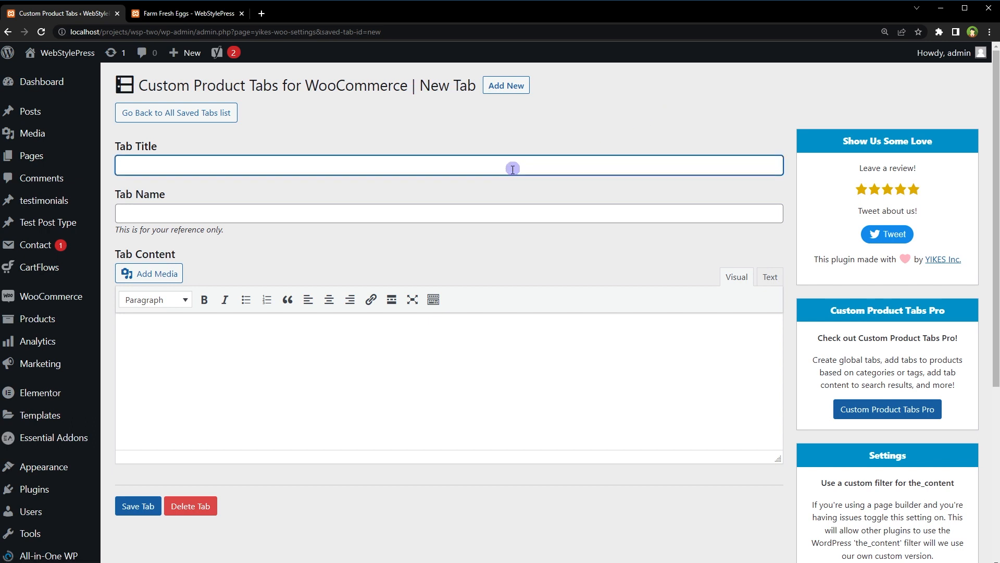
{"action": "type", "text": "Return Policy"}
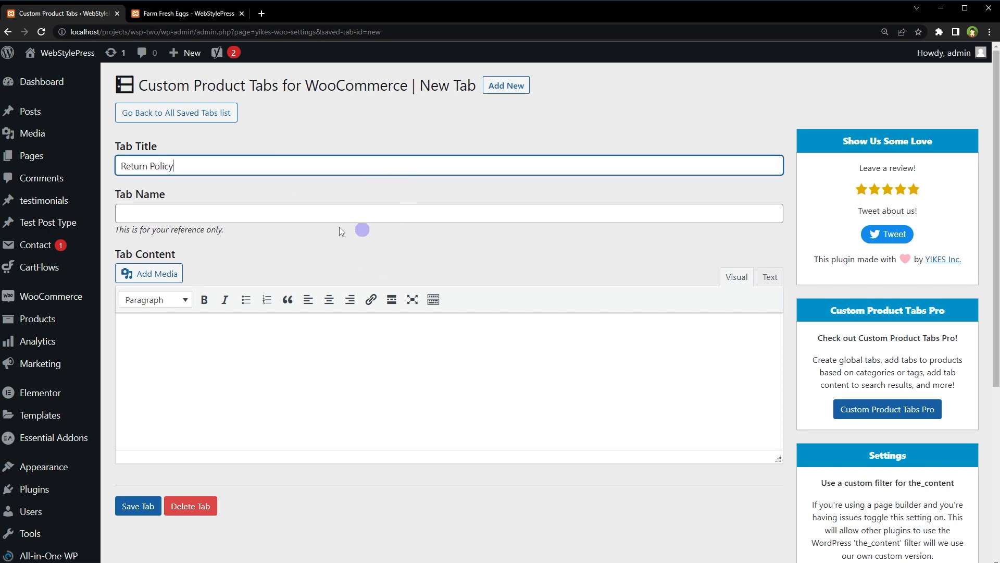
{"action": "triple_click", "coordinate": [146, 165]}
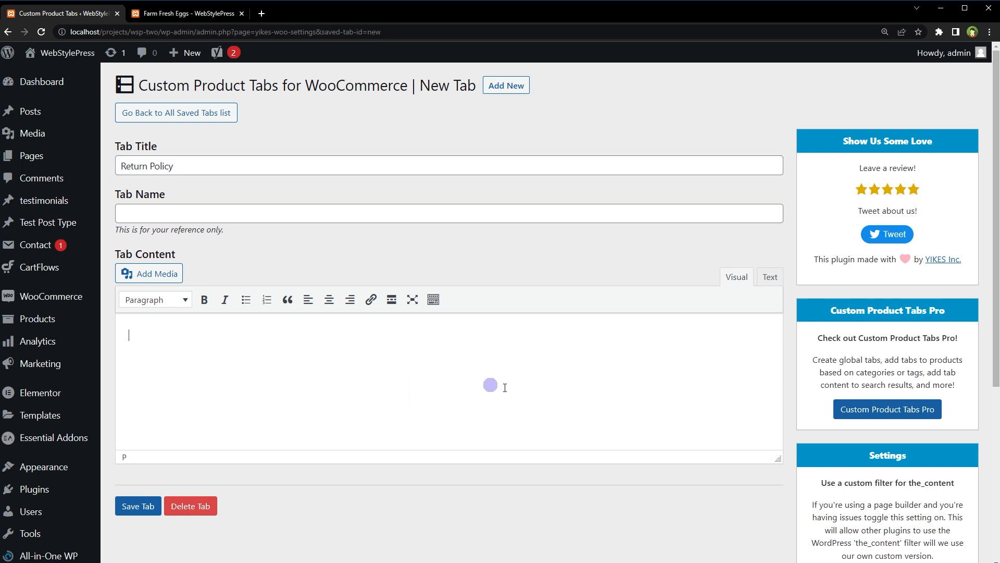
{"action": "type", "text": "Content for return policy gies here ..."}
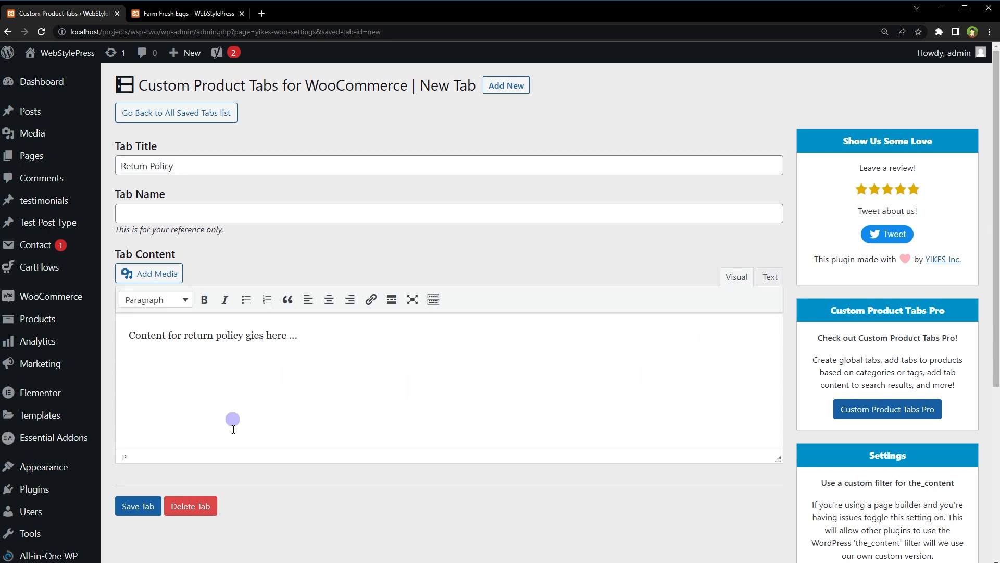
{"action": "left_click", "coordinate": [137, 506]}
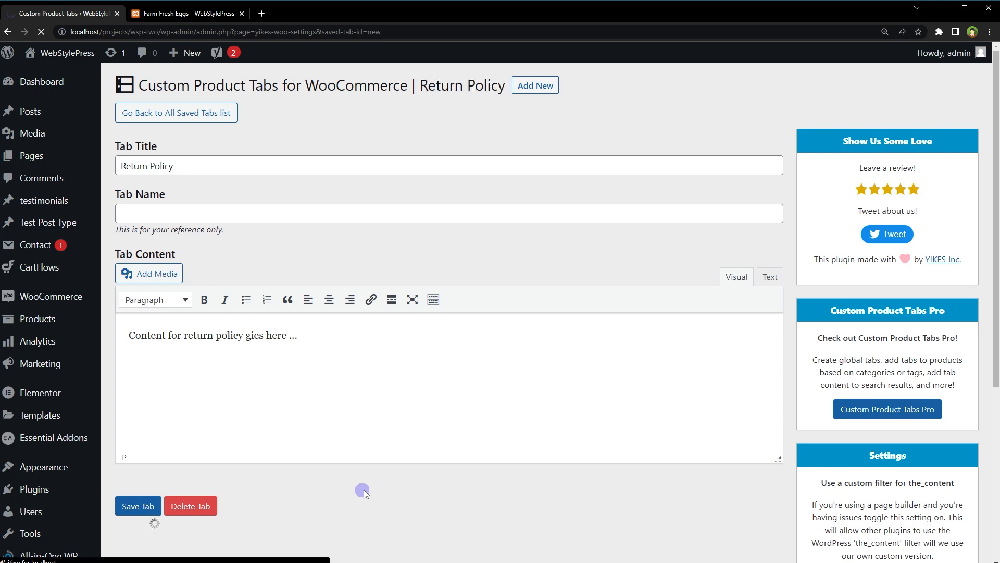
{"action": "left_click", "coordinate": [139, 505]}
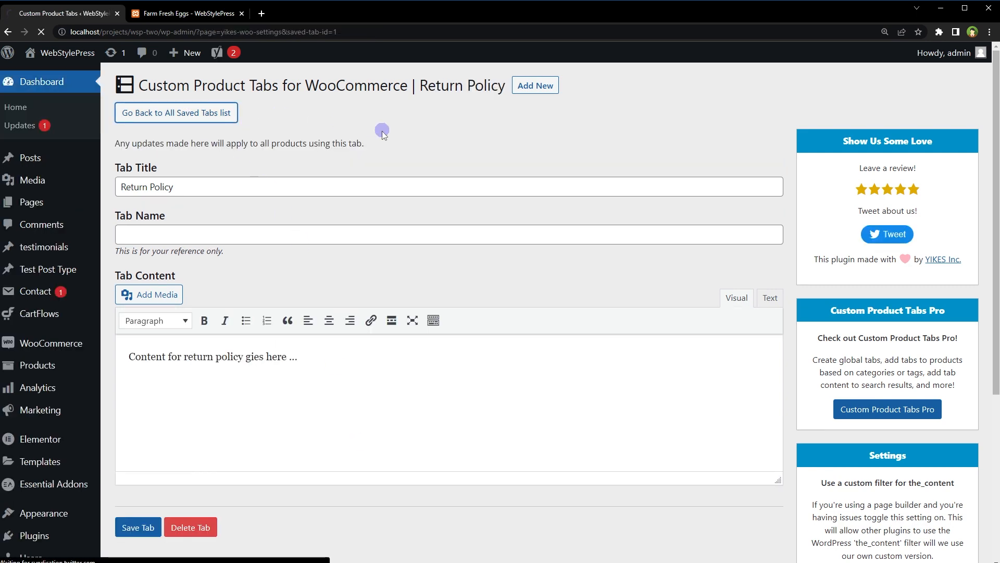
{"action": "left_click", "coordinate": [176, 113]}
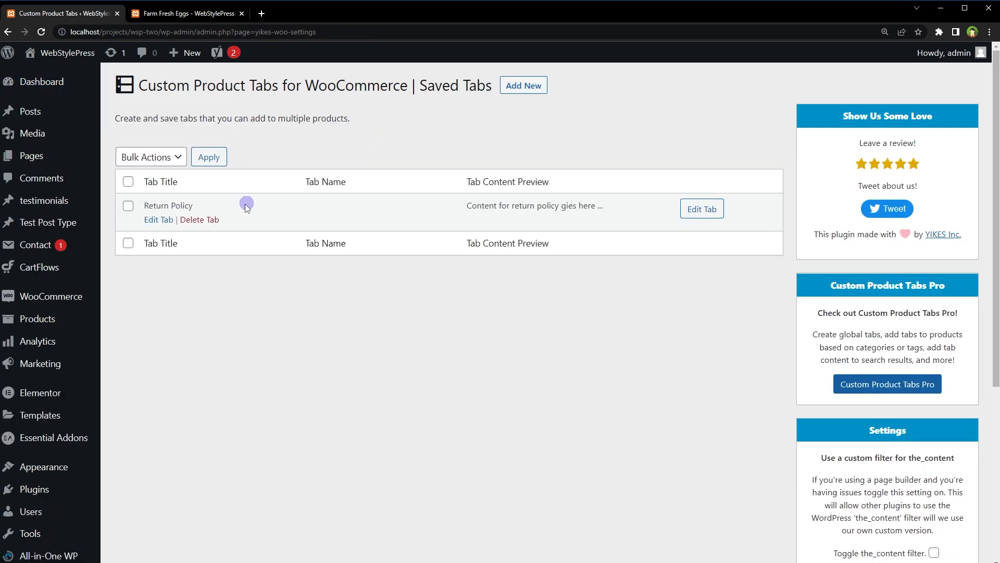
{"action": "mouse_move", "coordinate": [242, 171]}
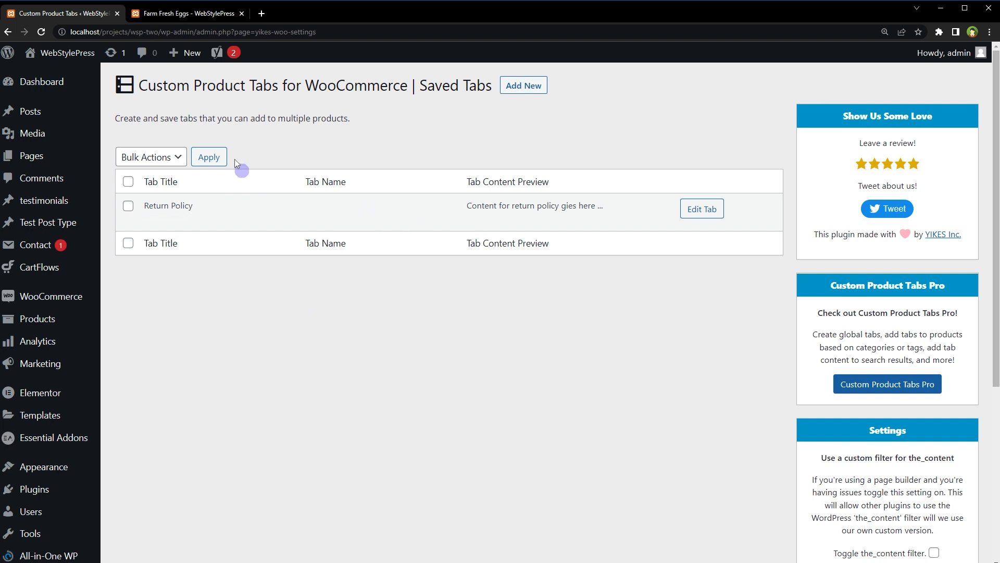
- Reload the Farm Fresh Eggs storefront page, which still shows only Description and Reviews
{"action": "left_click", "coordinate": [193, 13]}
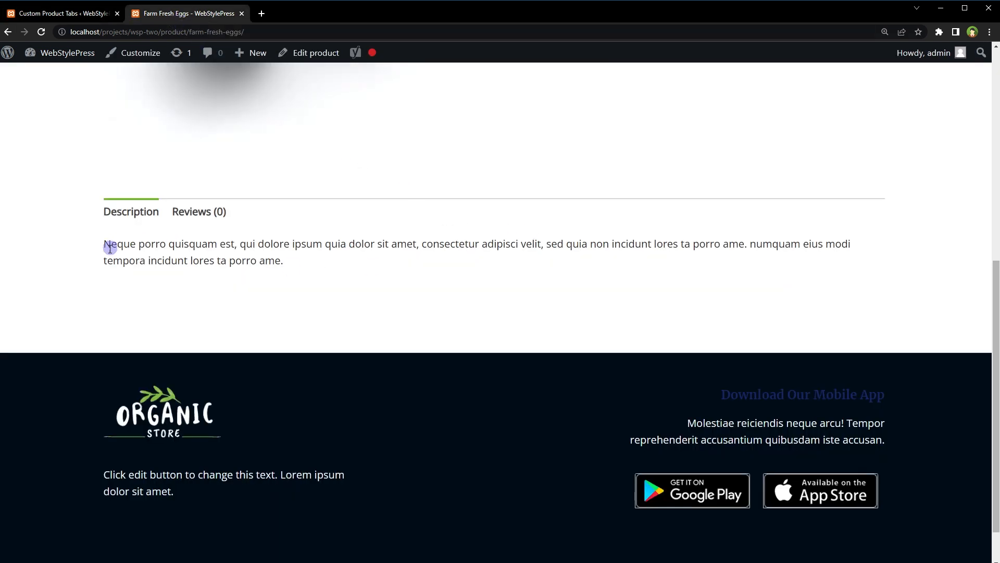
{"action": "right_click", "coordinate": [110, 247]}
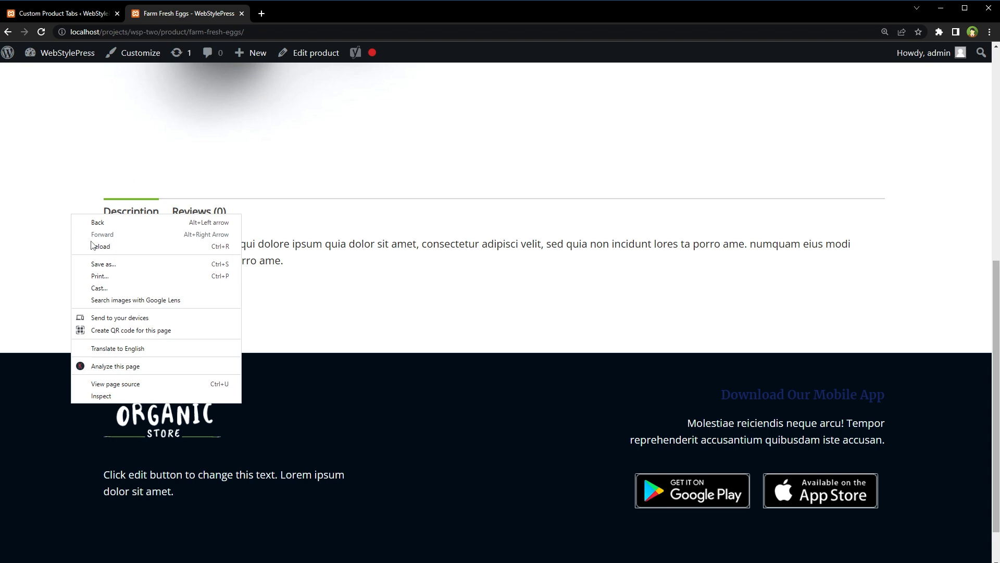
{"action": "left_click", "coordinate": [83, 267]}
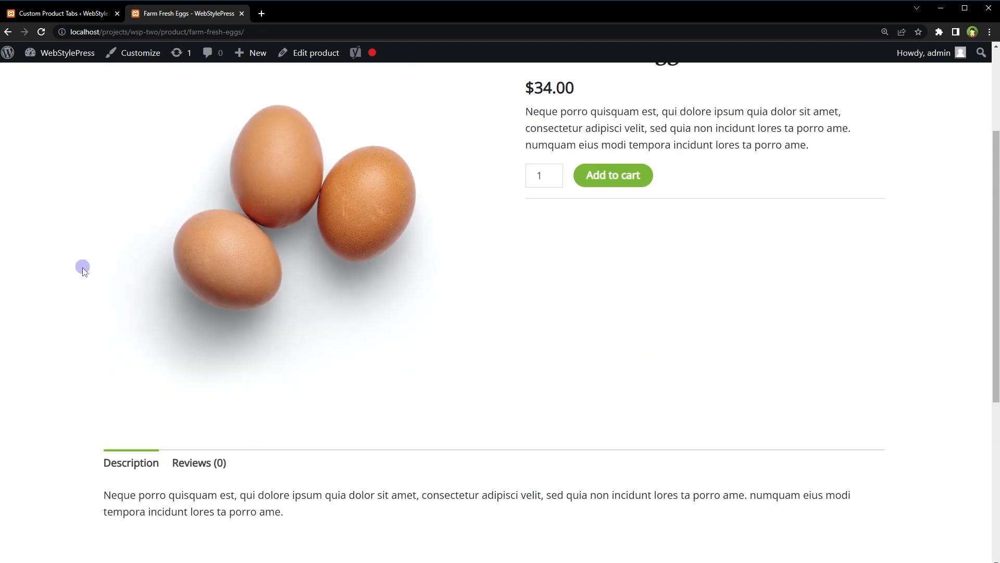
{"action": "scroll", "scroll_direction": "down", "scroll_amount": 3}
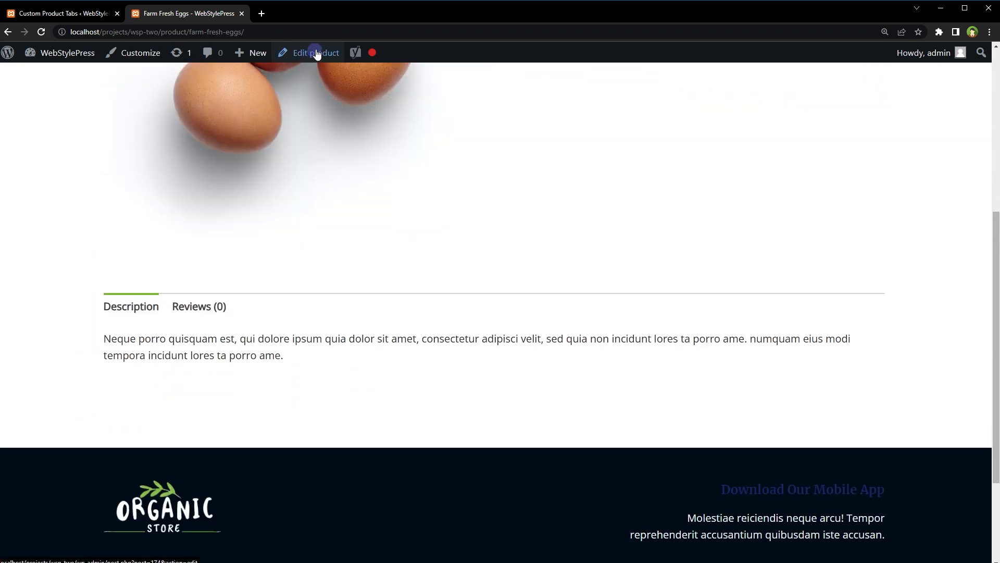
- Edit Farm Fresh Eggs from the admin bar and show its Product data Custom Tabs section
{"action": "left_click", "coordinate": [315, 52]}
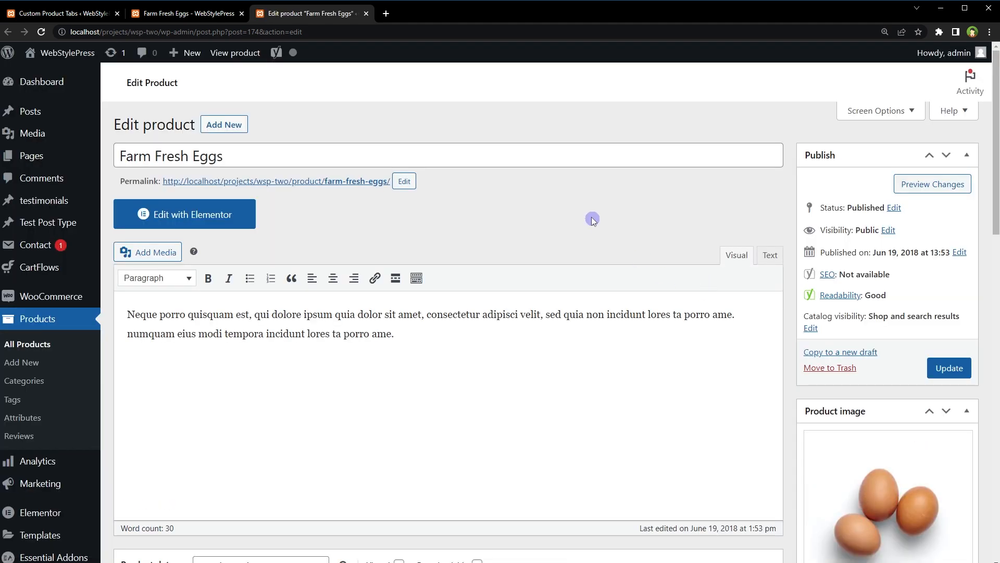
{"action": "scroll", "scroll_direction": "down", "scroll_amount": 3}
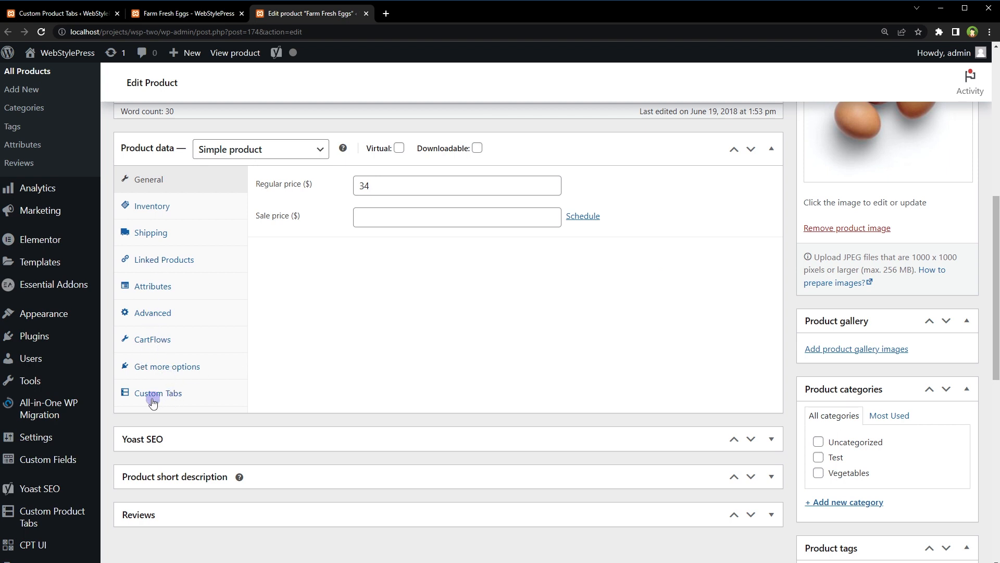
{"action": "left_click", "coordinate": [158, 393]}
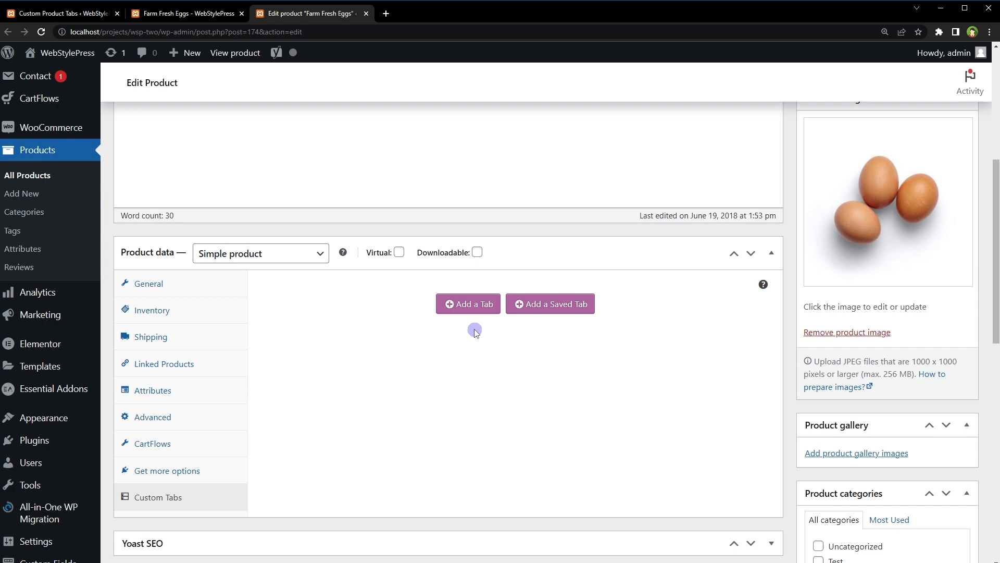
{"action": "mouse_move", "coordinate": [538, 315]}
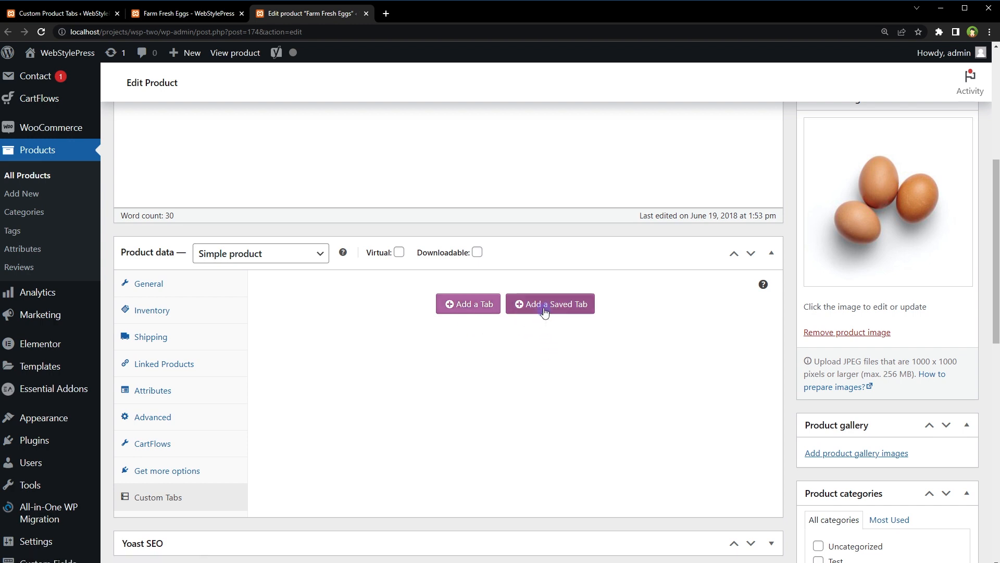
- Add the saved Return Policy tab to Farm Fresh Eggs through Add a Saved Tab
{"action": "left_click", "coordinate": [551, 304]}
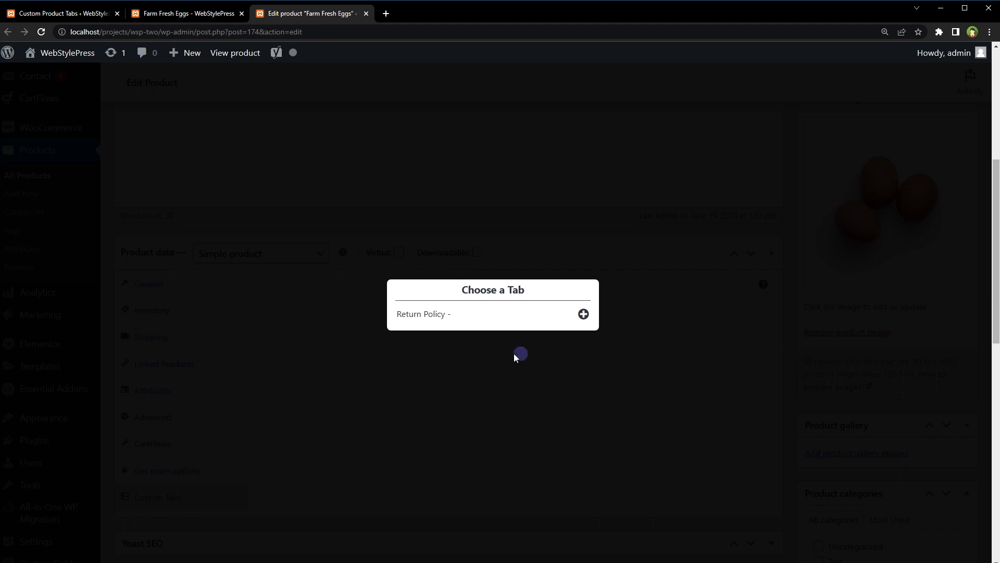
{"action": "left_click", "coordinate": [583, 314]}
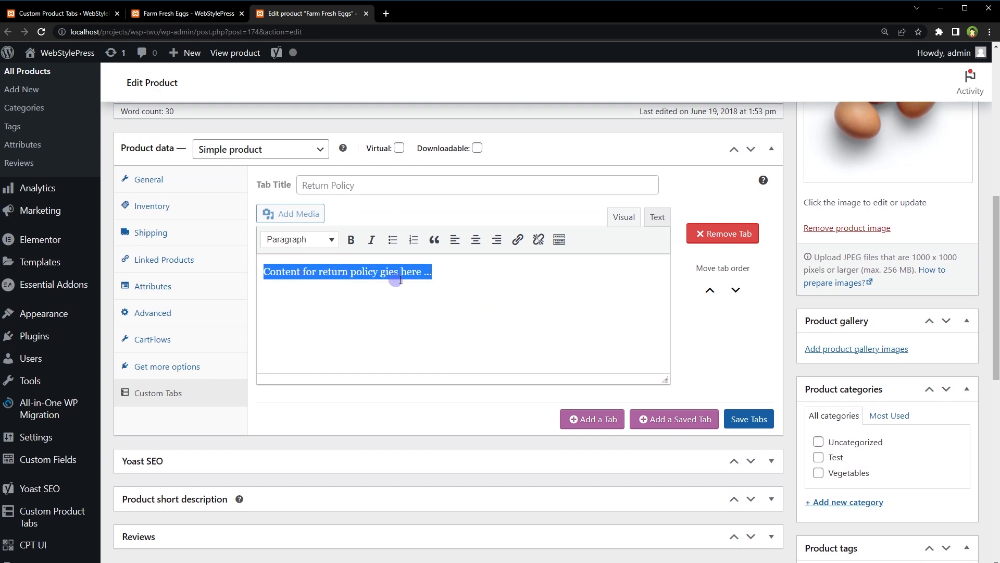
{"action": "mouse_move", "coordinate": [439, 294]}
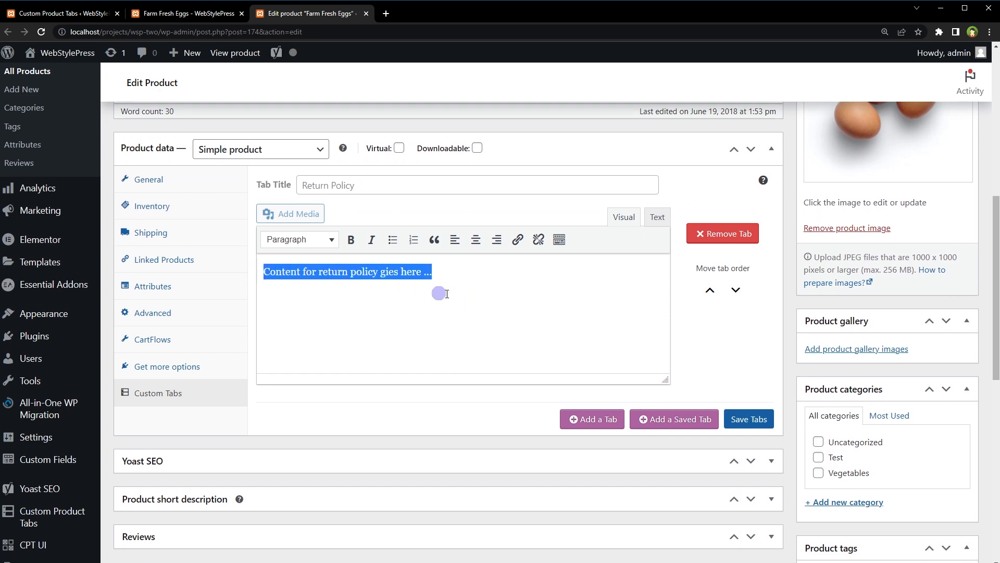
- Add an 'Our Guarantee' custom tab with placeholder content and reorder it using the move arrows
{"action": "left_click", "coordinate": [592, 419]}
{"action": "type", "text": "Our Guarantee"}
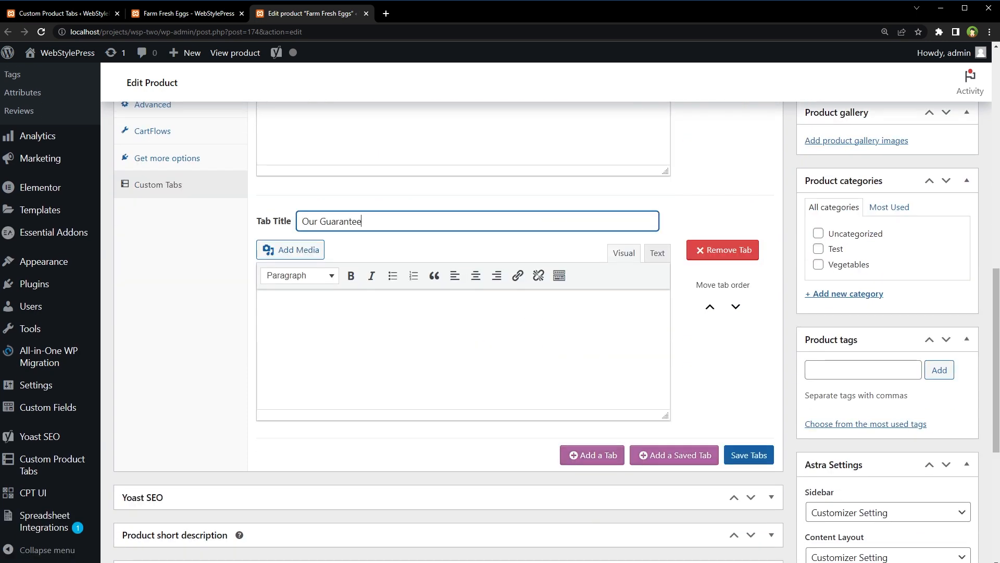
{"action": "left_click", "coordinate": [657, 252]}
{"action": "type", "text": "Guarantee content goes here ..."}
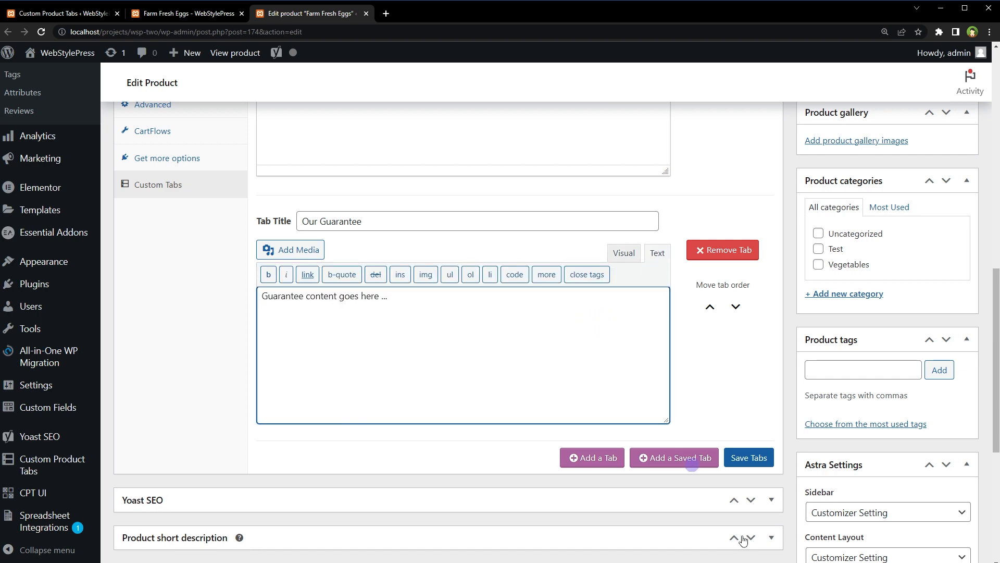
{"action": "left_click", "coordinate": [592, 457]}
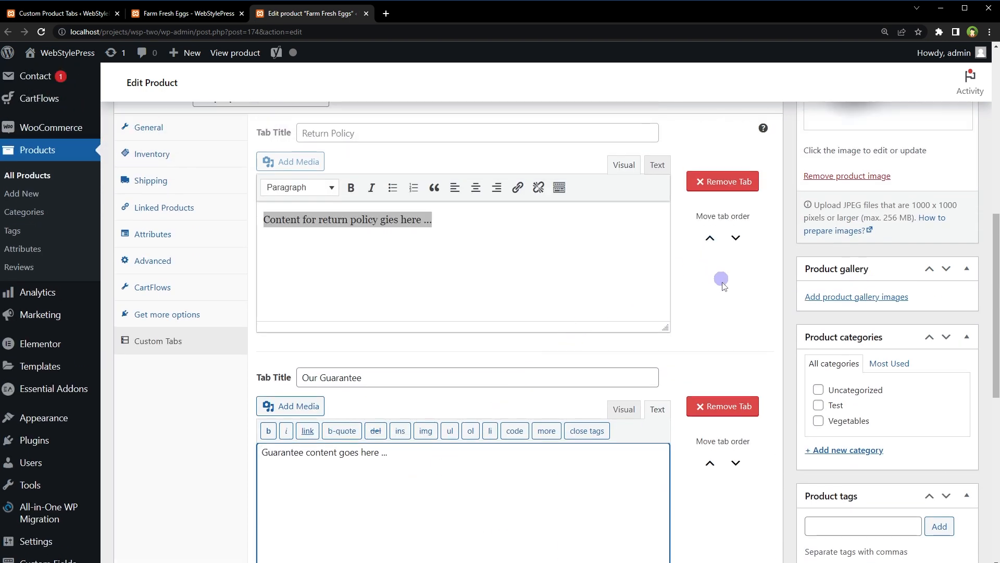
{"action": "mouse_move", "coordinate": [704, 297]}
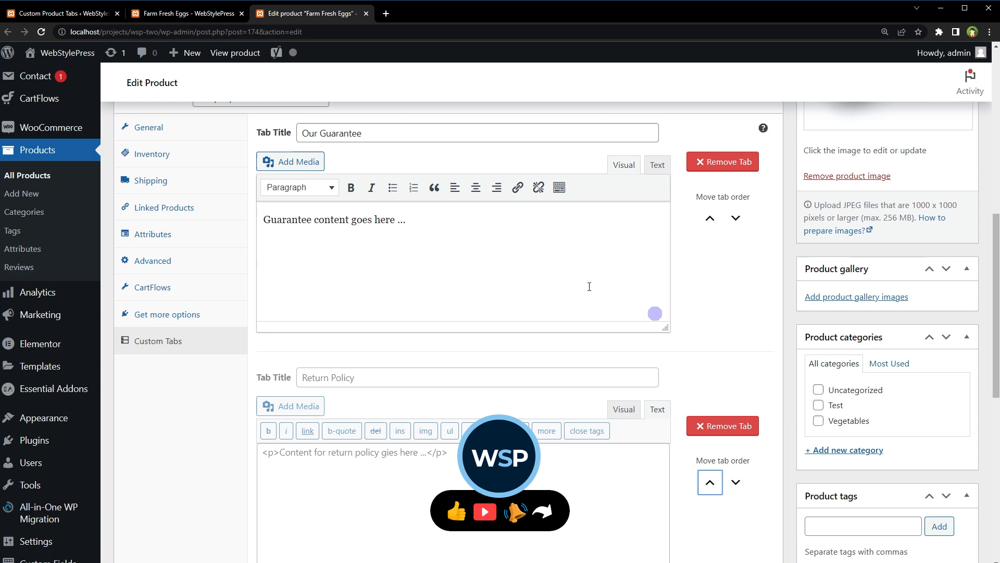
{"action": "mouse_move", "coordinate": [394, 261]}
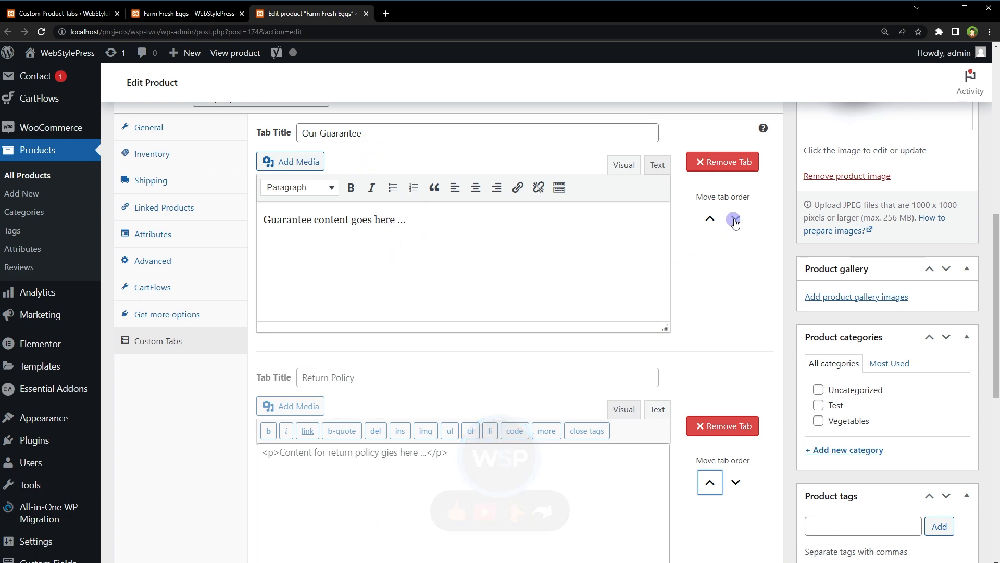
{"action": "left_click", "coordinate": [734, 219]}
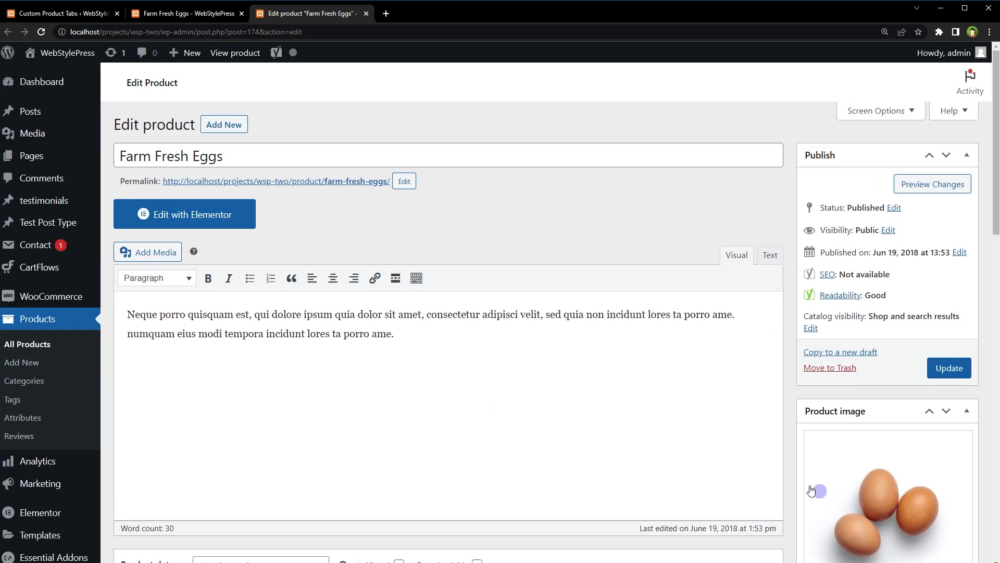
- Reopen the Farm Fresh Eggs editor and scroll through its Custom Tabs section
{"action": "left_click", "coordinate": [949, 367]}
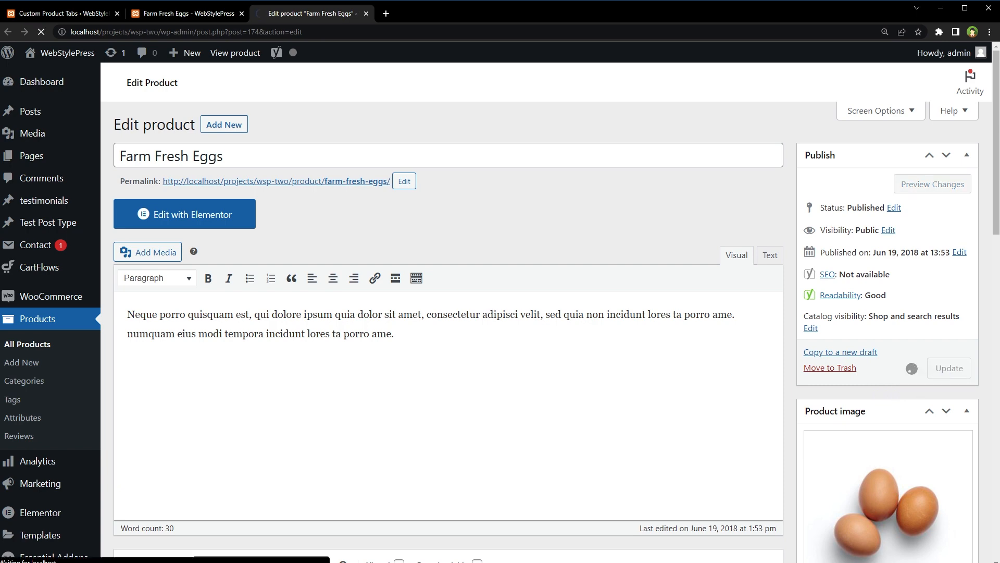
{"action": "scroll", "scroll_direction": "down", "scroll_amount": 3}
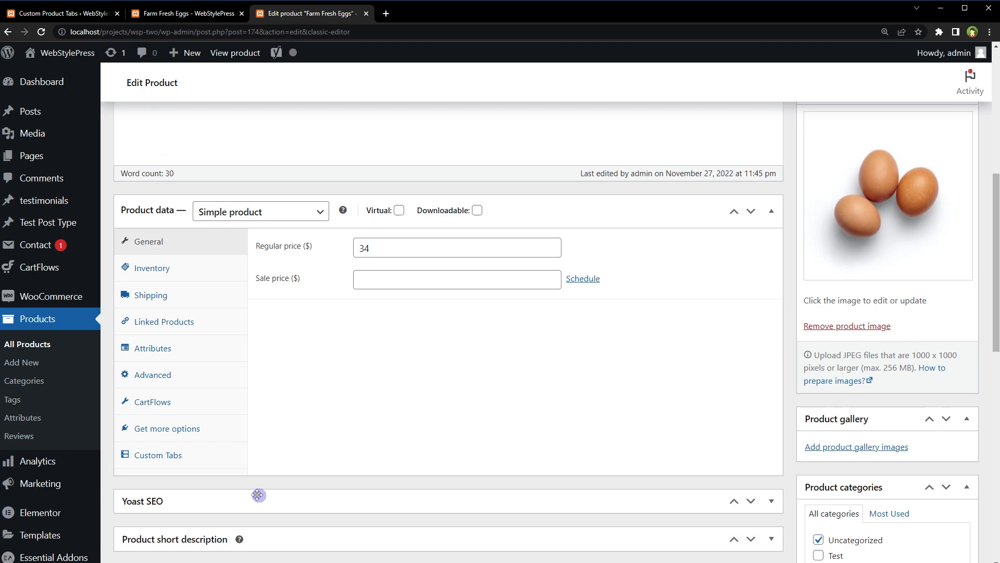
{"action": "left_click", "coordinate": [157, 455]}
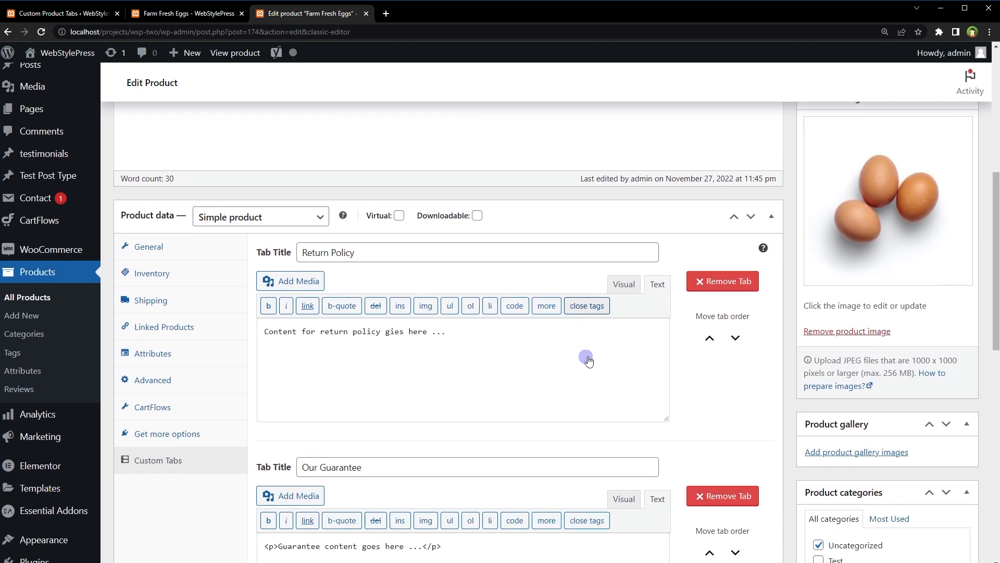
{"action": "scroll", "scroll_direction": "down", "scroll_amount": 3}
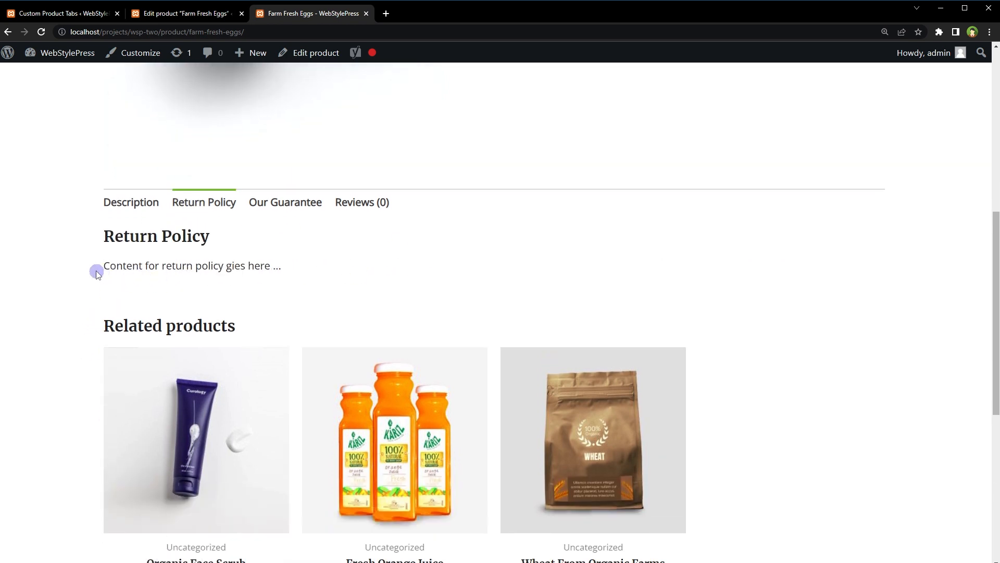
- Click through the storefront's Our Guarantee, Return Policy and Description tabs, selecting the Return Policy text
{"action": "left_click", "coordinate": [285, 202]}
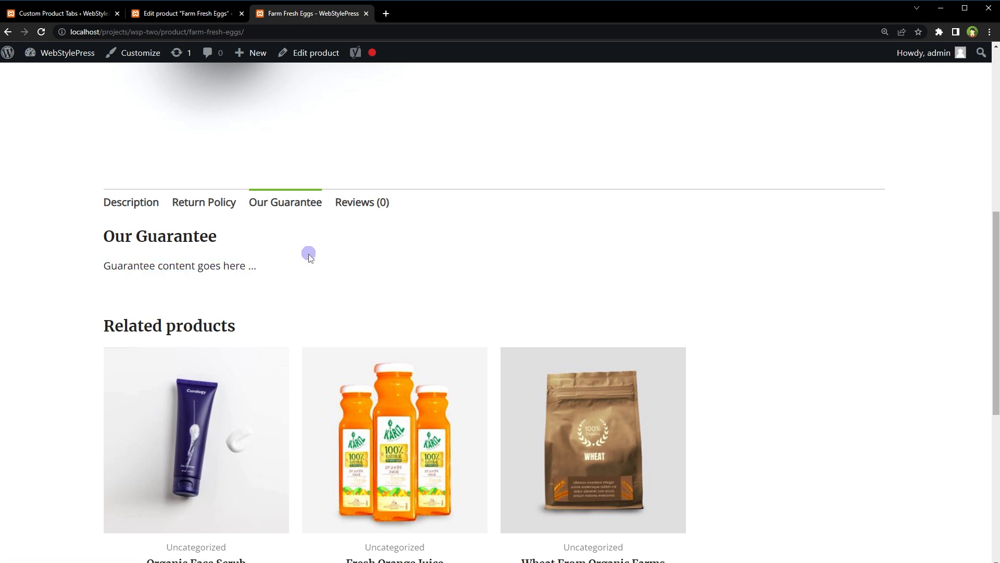
{"action": "left_click", "coordinate": [203, 202]}
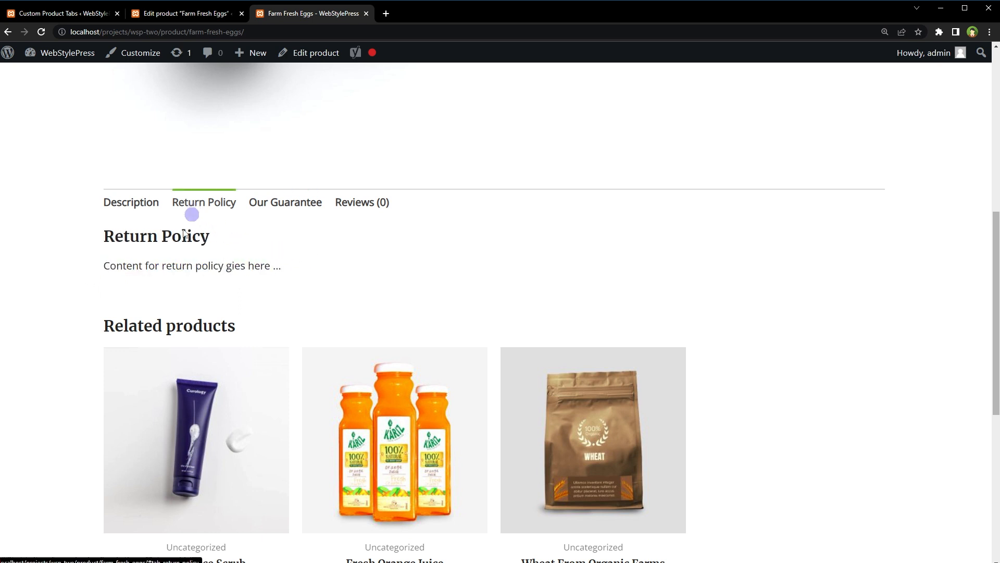
{"action": "left_click", "coordinate": [285, 202]}
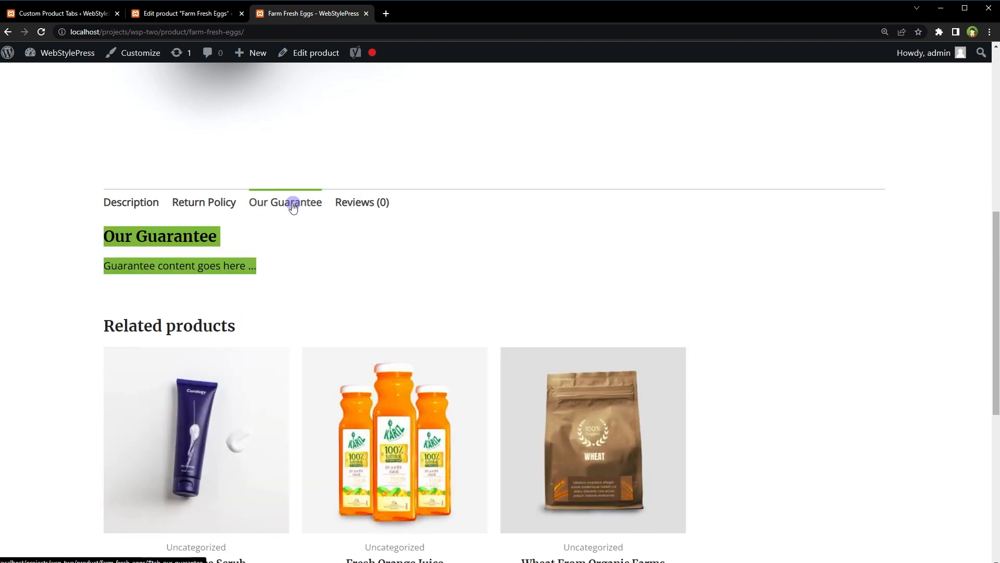
{"action": "left_click", "coordinate": [131, 202]}
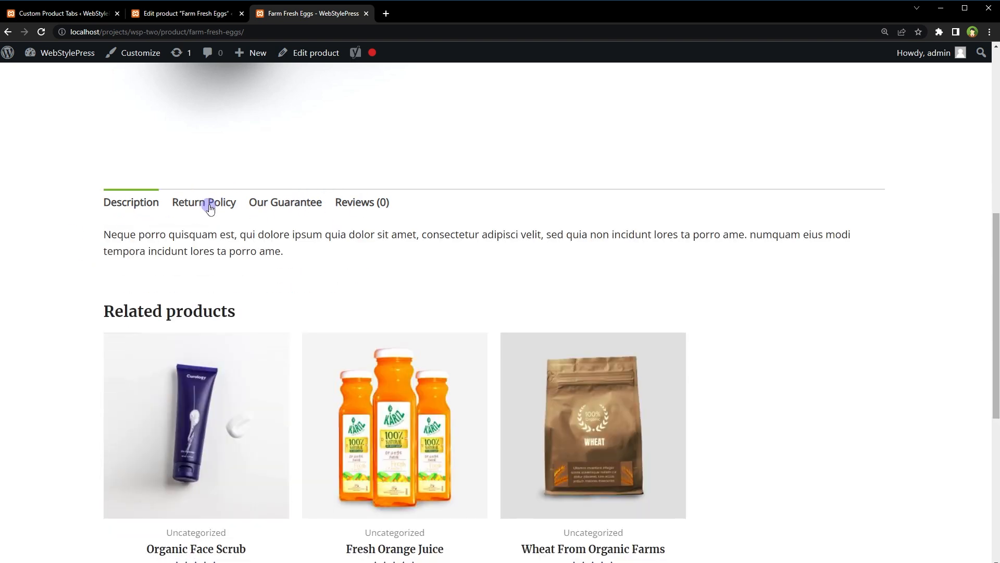
{"action": "left_click", "coordinate": [204, 202]}
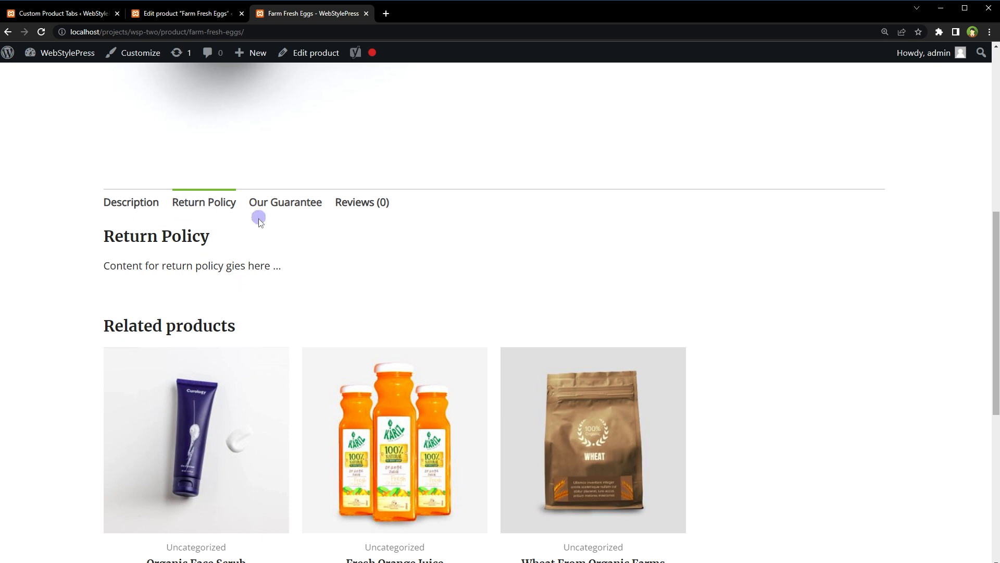
{"action": "mouse_move", "coordinate": [369, 220]}
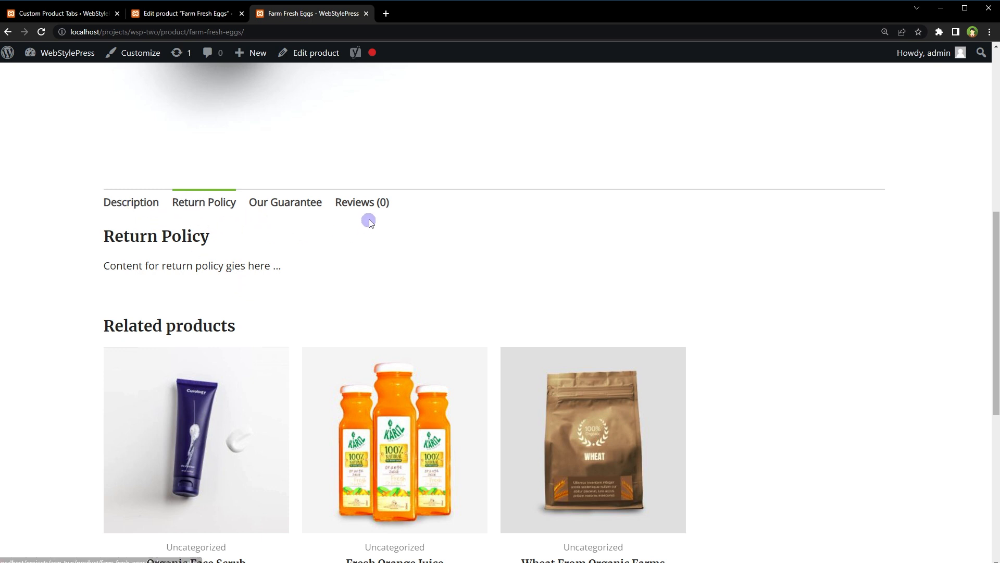
{"action": "mouse_move", "coordinate": [223, 219]}
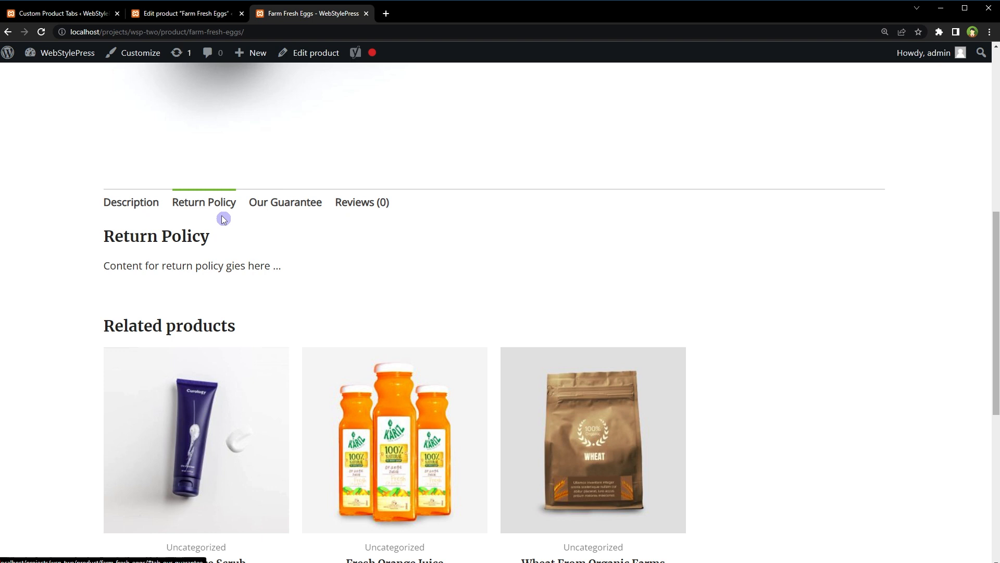
{"action": "left_click_drag", "start_coordinate": [103, 236], "coordinate": [284, 265]}
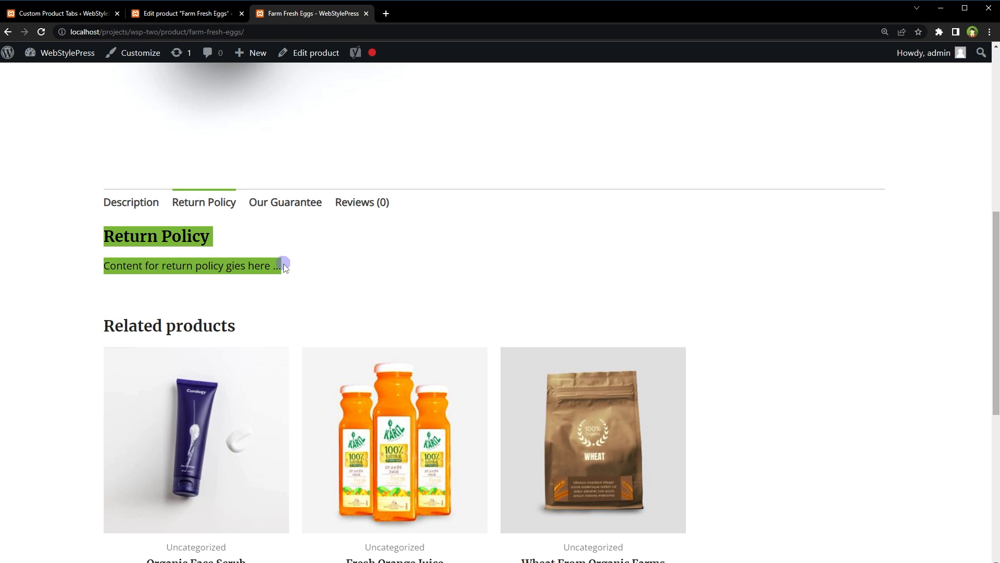
{"action": "left_click", "coordinate": [188, 13]}
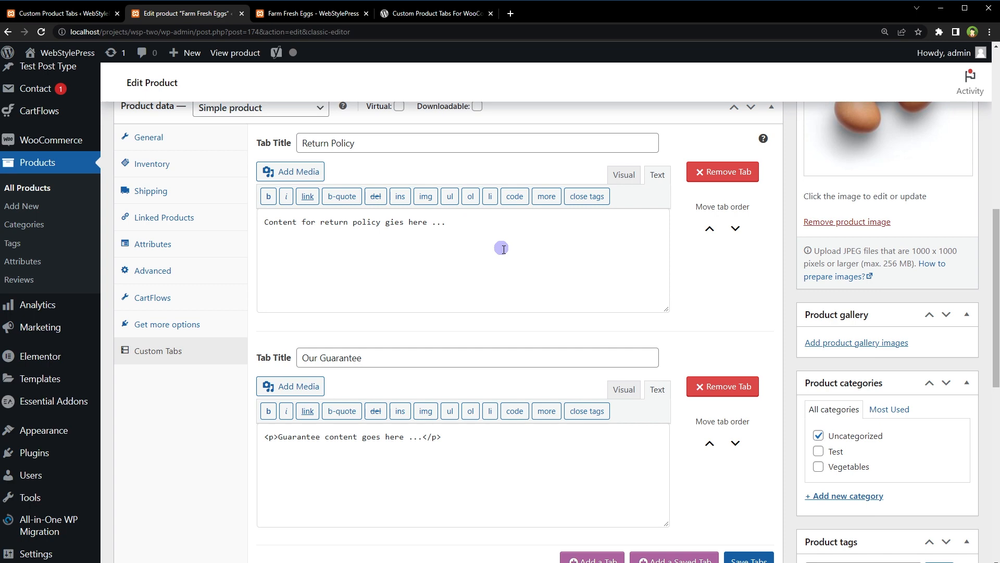
- Browse the WordPress.org product tabs plugin pages, then return to the Farm Fresh Eggs editor
{"action": "left_click", "coordinate": [446, 13]}
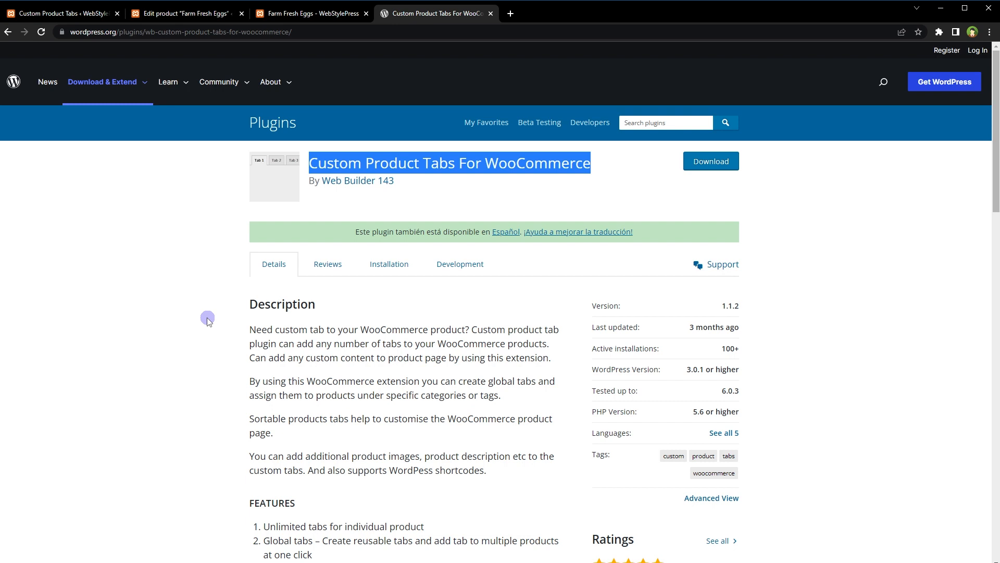
{"action": "mouse_move", "coordinate": [201, 320]}
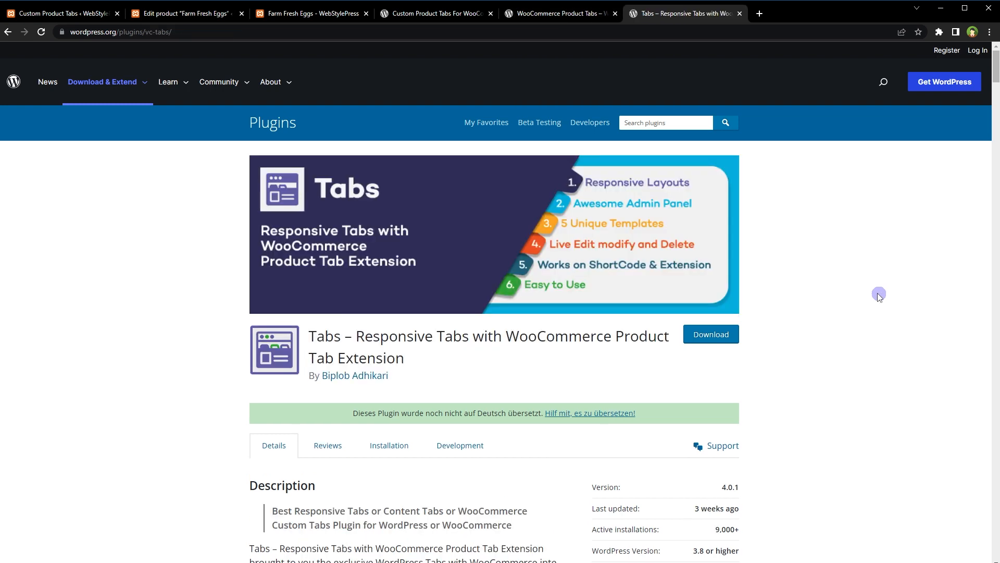
{"action": "scroll", "scroll_direction": "down", "scroll_amount": 3}
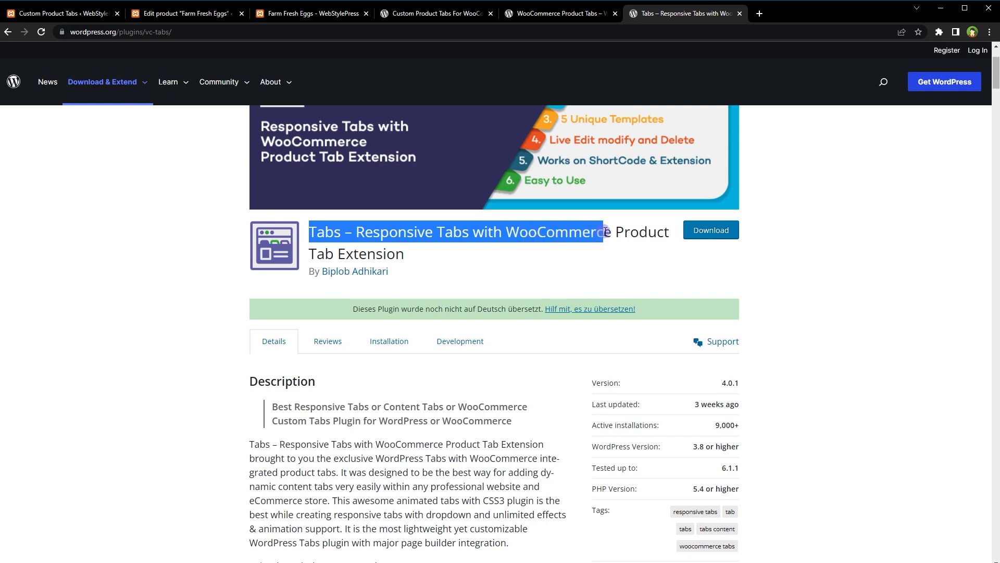
{"action": "left_click", "coordinate": [102, 346]}
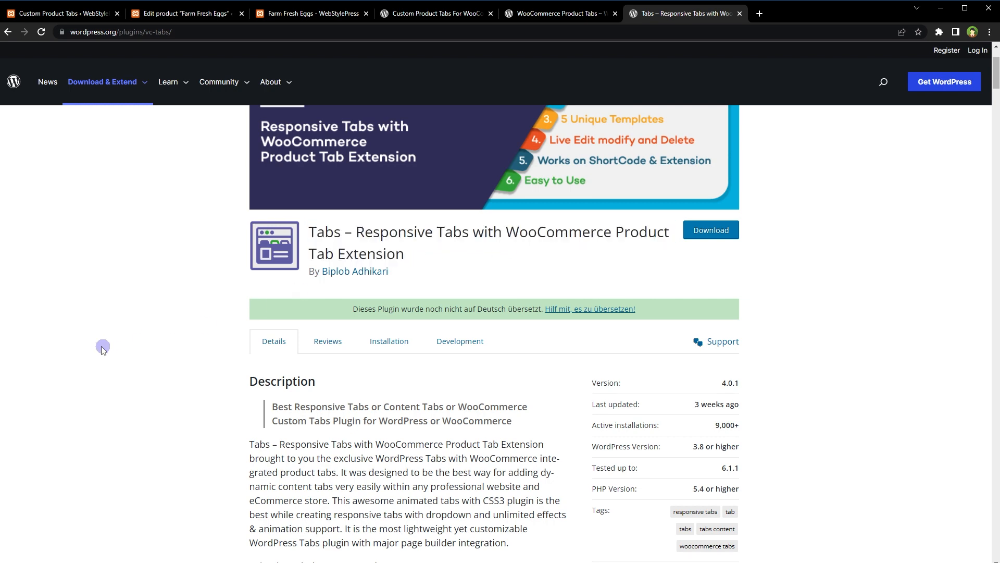
{"action": "left_click", "coordinate": [189, 14]}
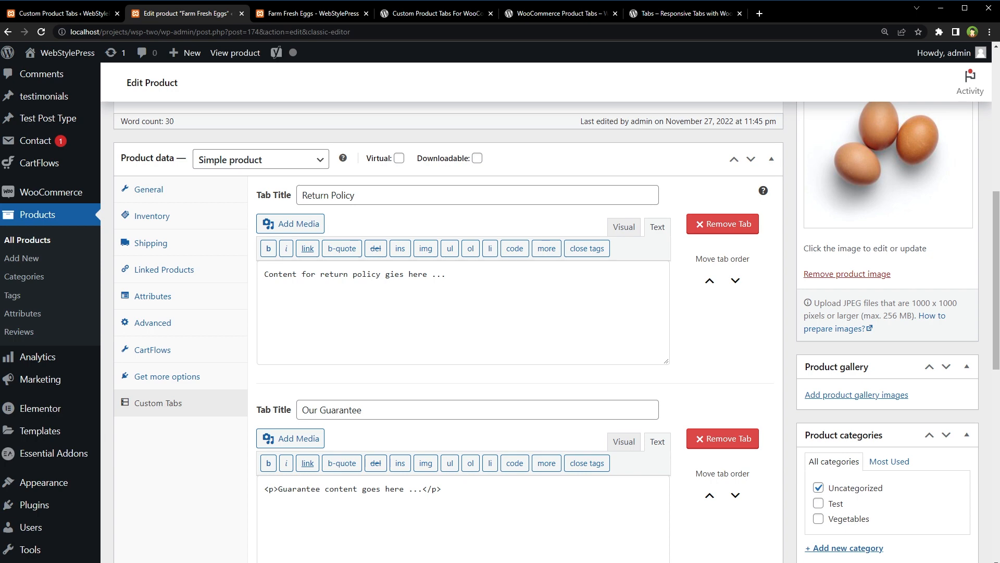
- Recheck the live Farm Fresh Eggs page's Return Policy tab, then return to the product editor
{"action": "left_click", "coordinate": [311, 13]}
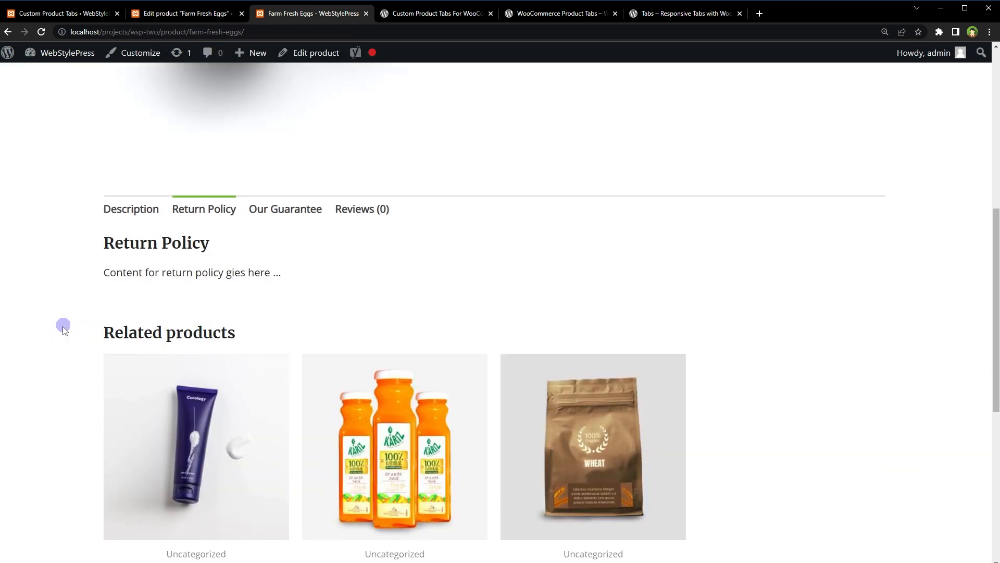
{"action": "scroll", "scroll_direction": "down", "scroll_amount": 3}
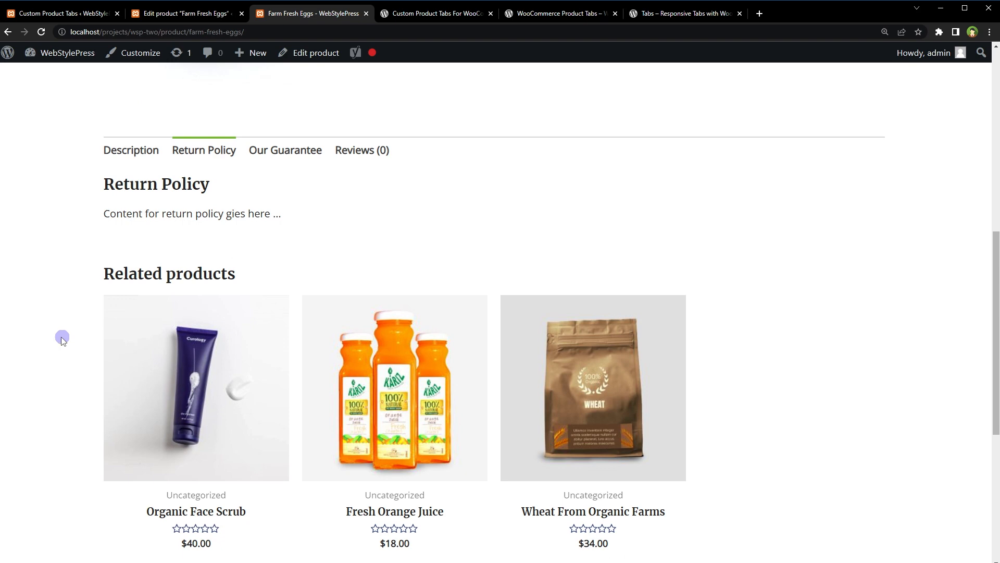
{"action": "left_click", "coordinate": [193, 12]}
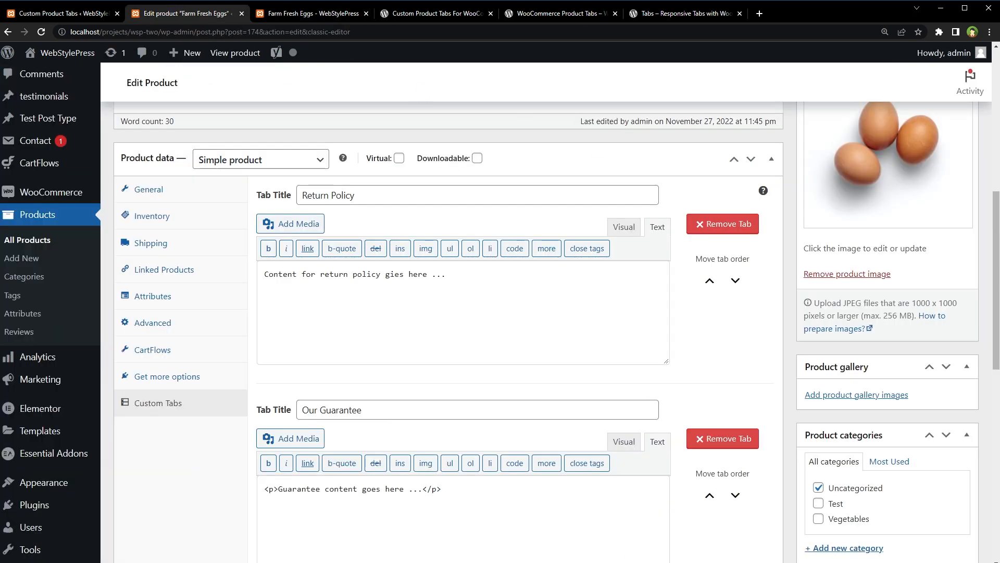